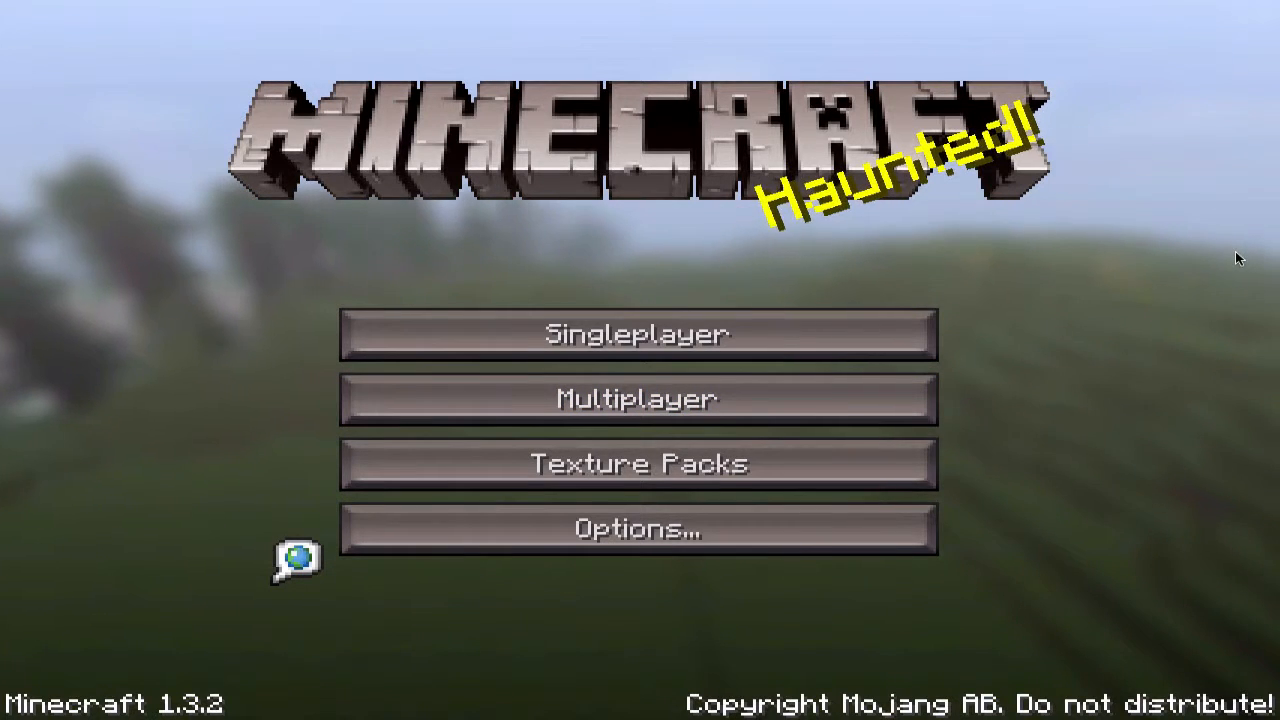
{"action": "mouse_move", "coordinate": [1158, 231]}
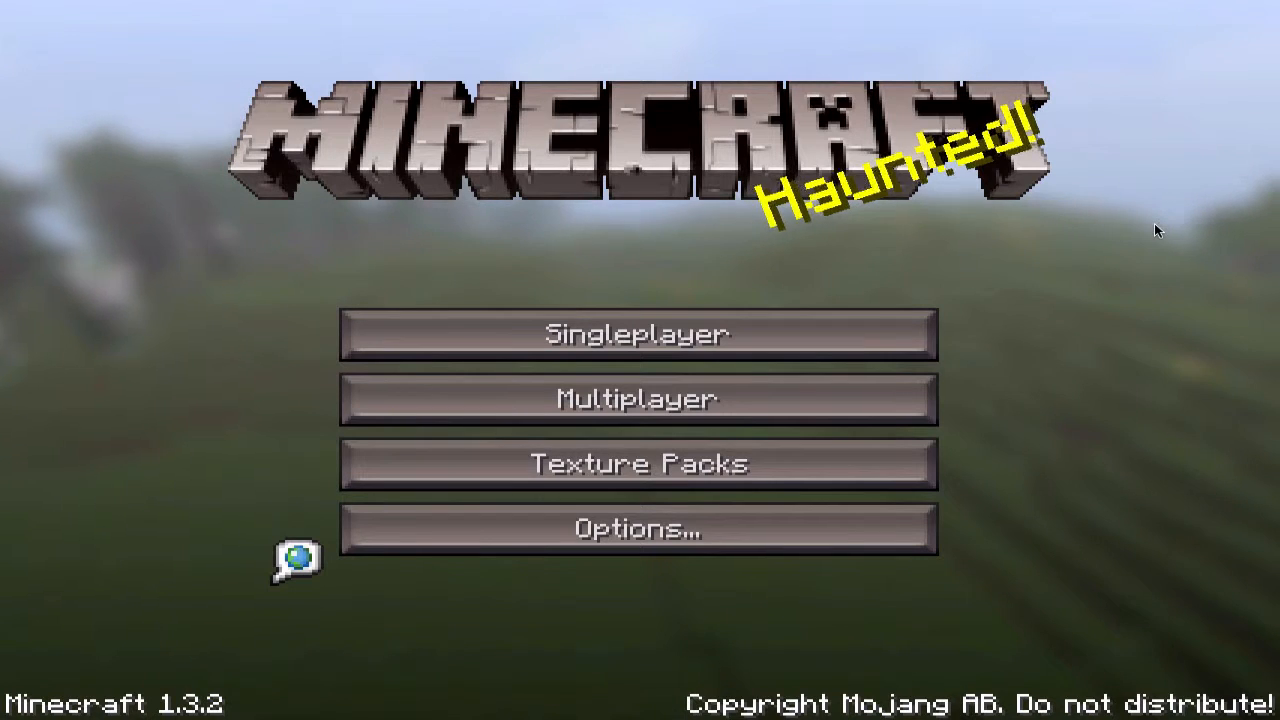
{"action": "mouse_move", "coordinate": [810, 252]}
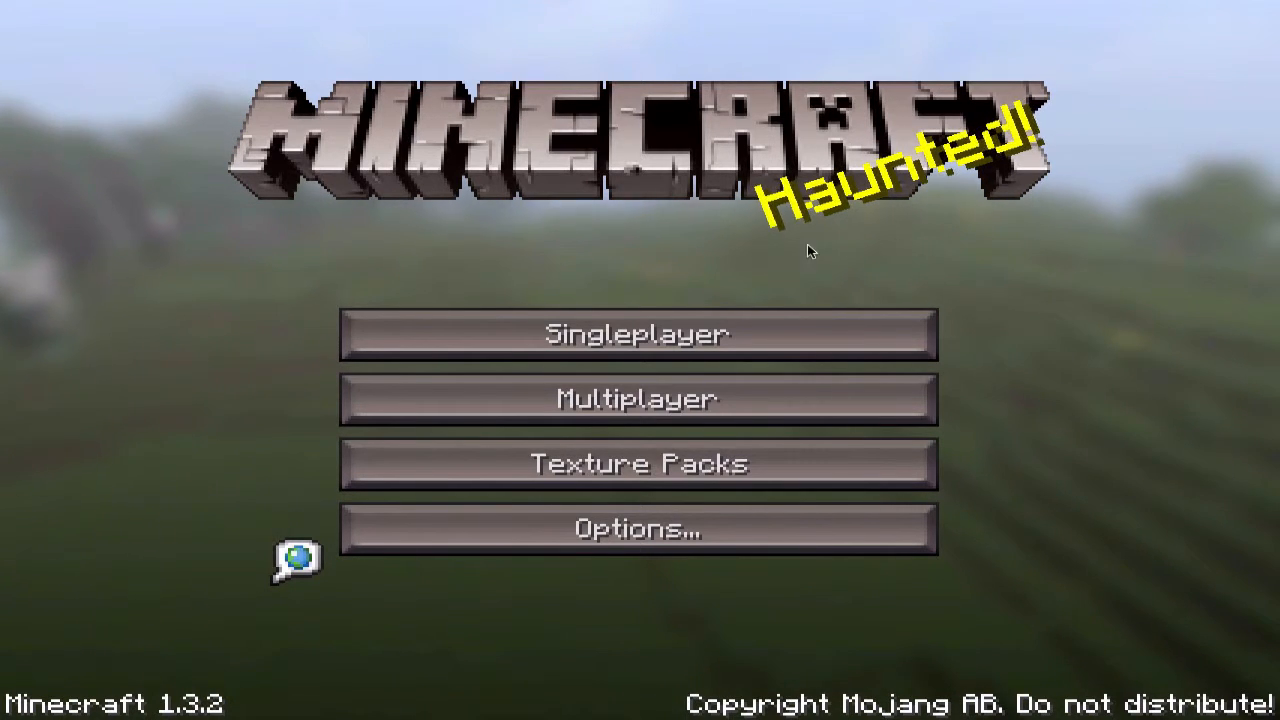
{"action": "mouse_move", "coordinate": [1083, 140]}
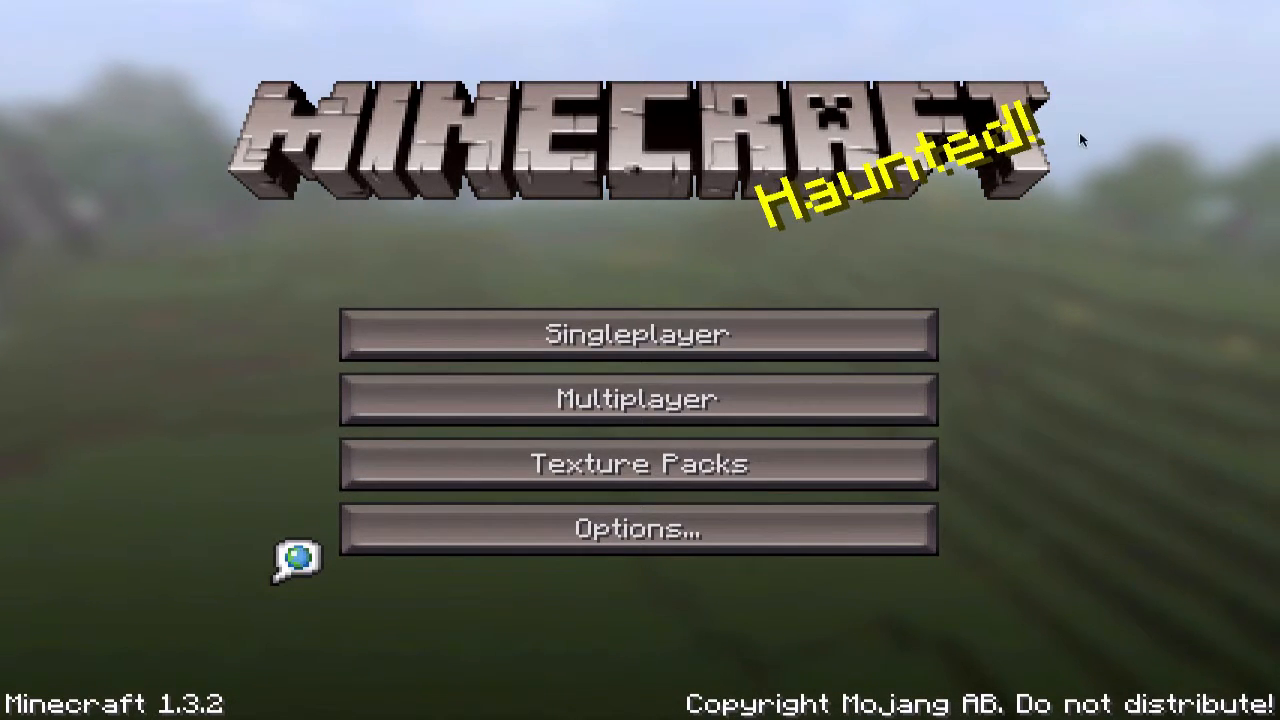
{"action": "mouse_move", "coordinate": [1025, 158]}
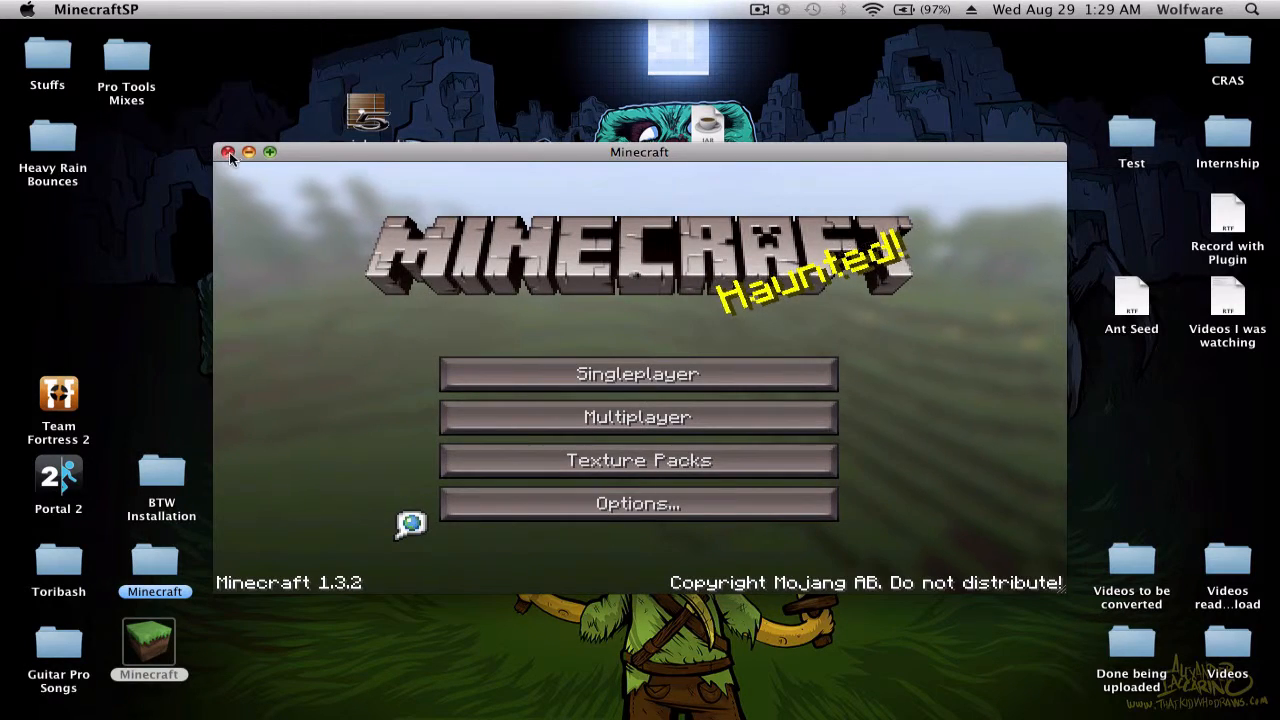
Step: Close the Minecraft window and bring up a new Finder window on the home folder
{"action": "left_click", "coordinate": [228, 151]}
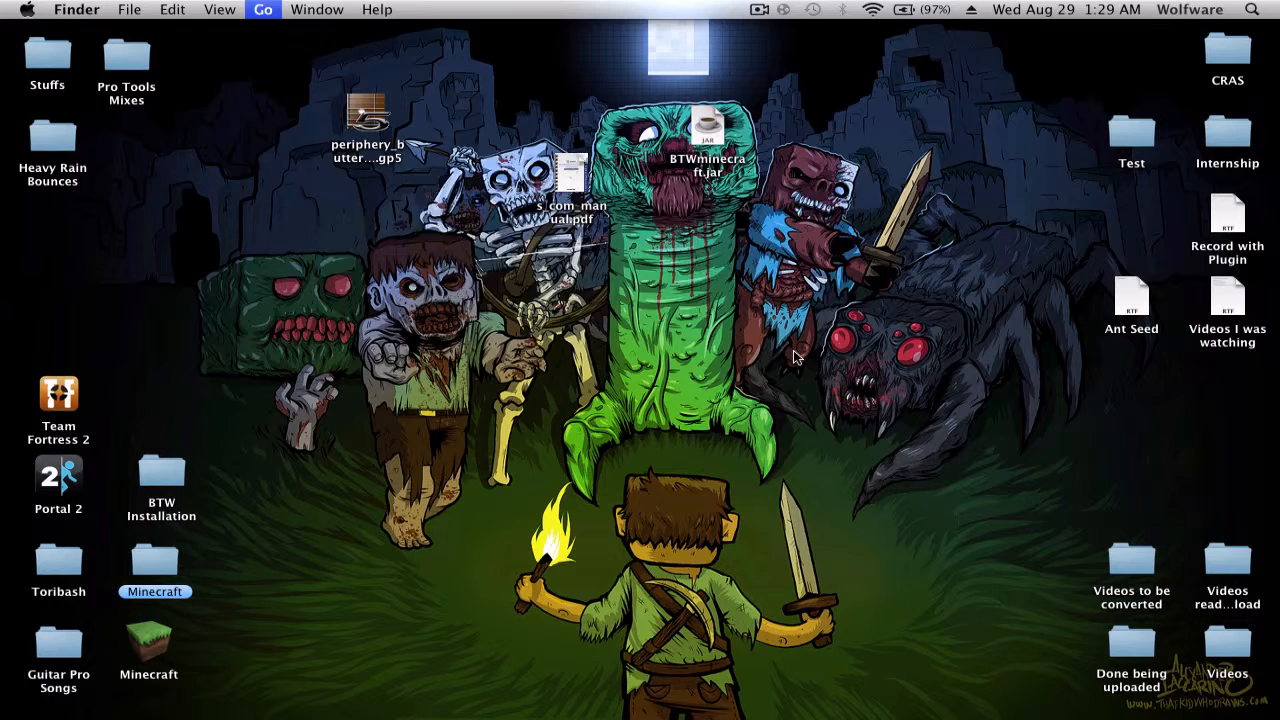
{"action": "left_click", "coordinate": [262, 9]}
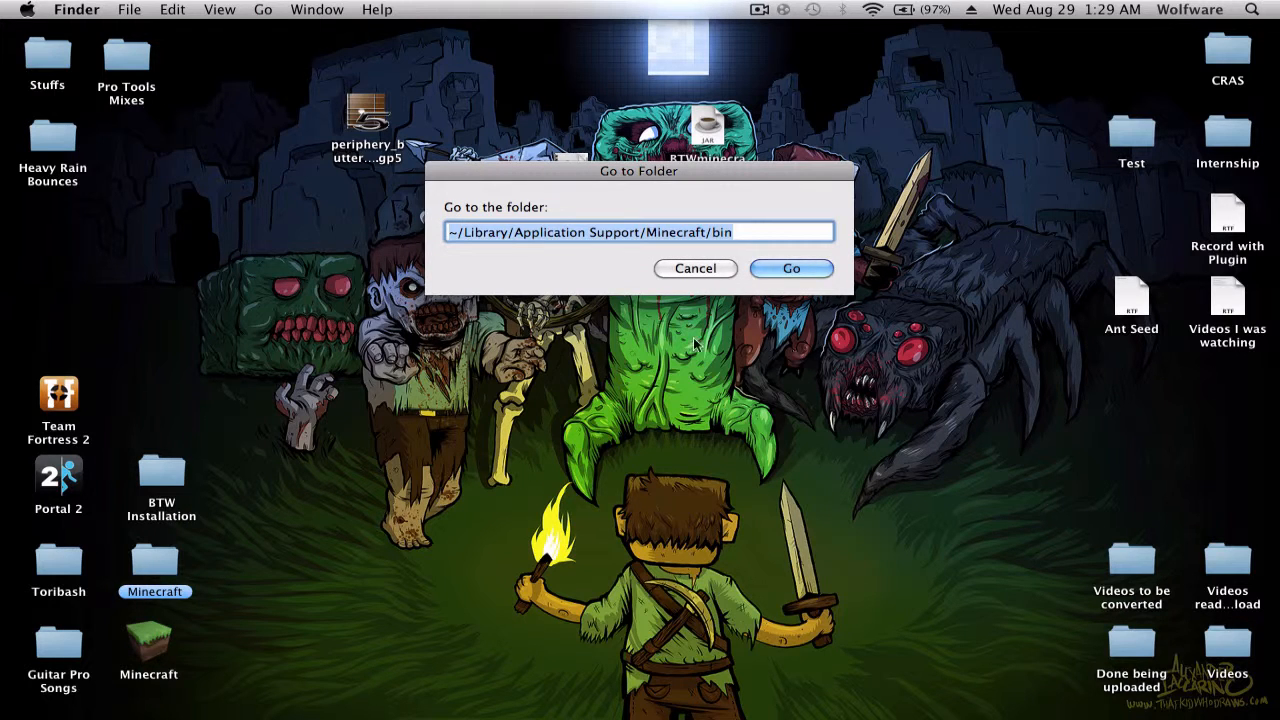
{"action": "left_click", "coordinate": [791, 268]}
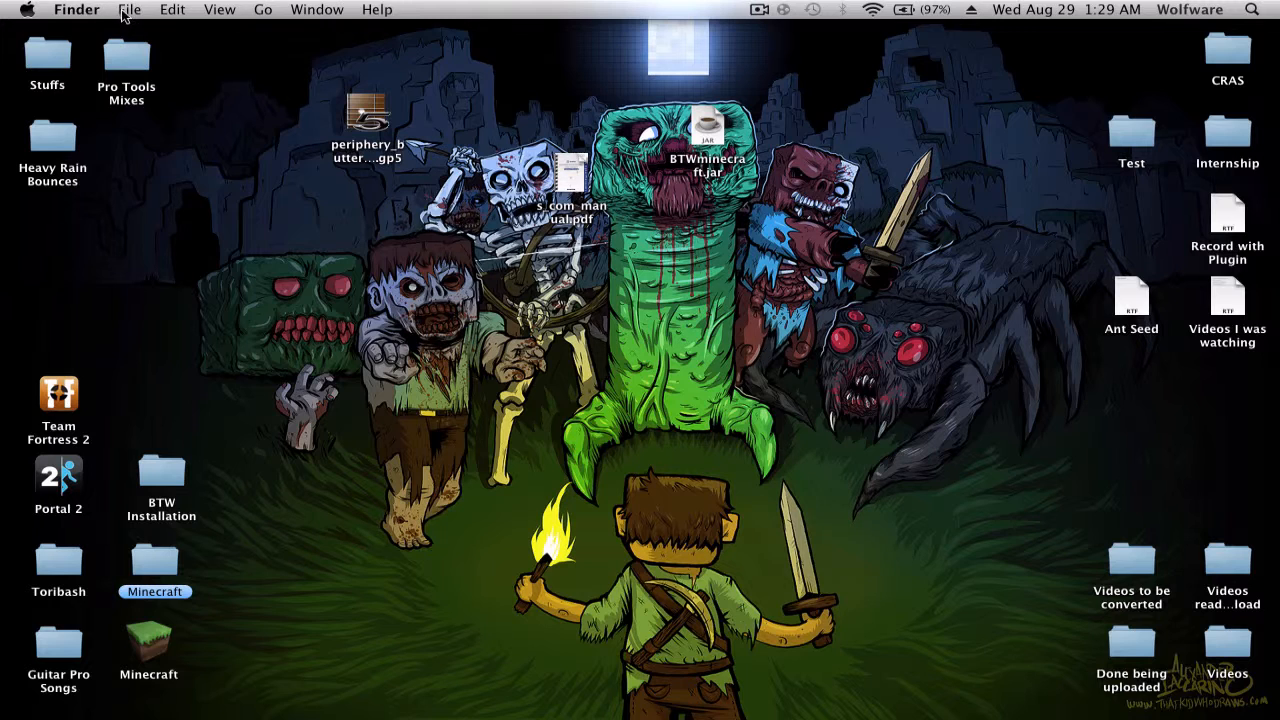
{"action": "left_click", "coordinate": [129, 9]}
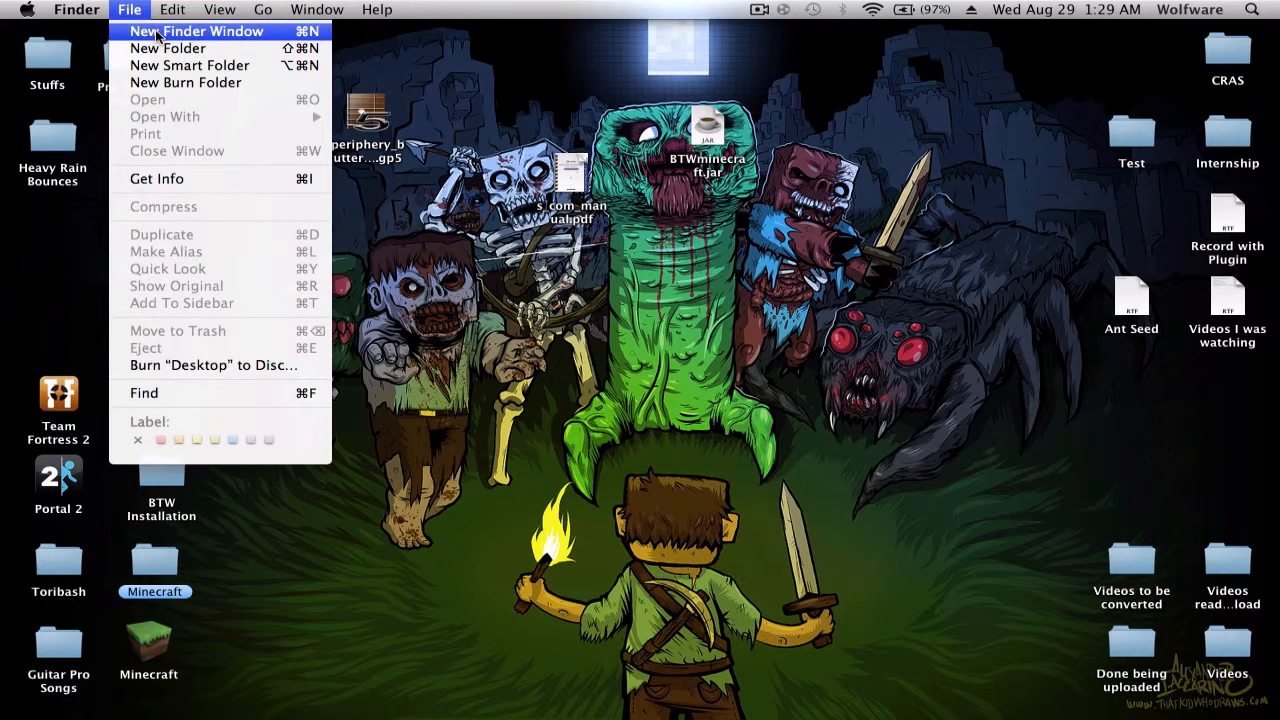
{"action": "left_click", "coordinate": [197, 31]}
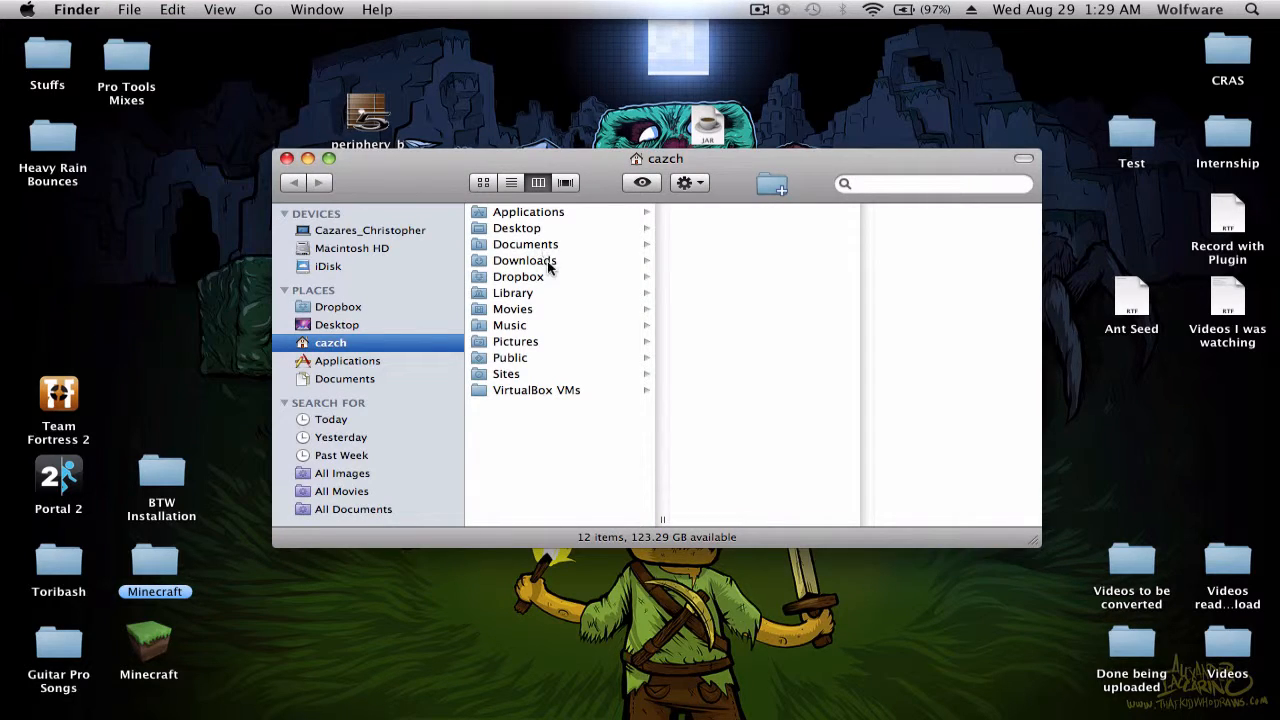
Step: Navigate into Library > Application Support > minecraft
{"action": "left_click", "coordinate": [512, 292]}
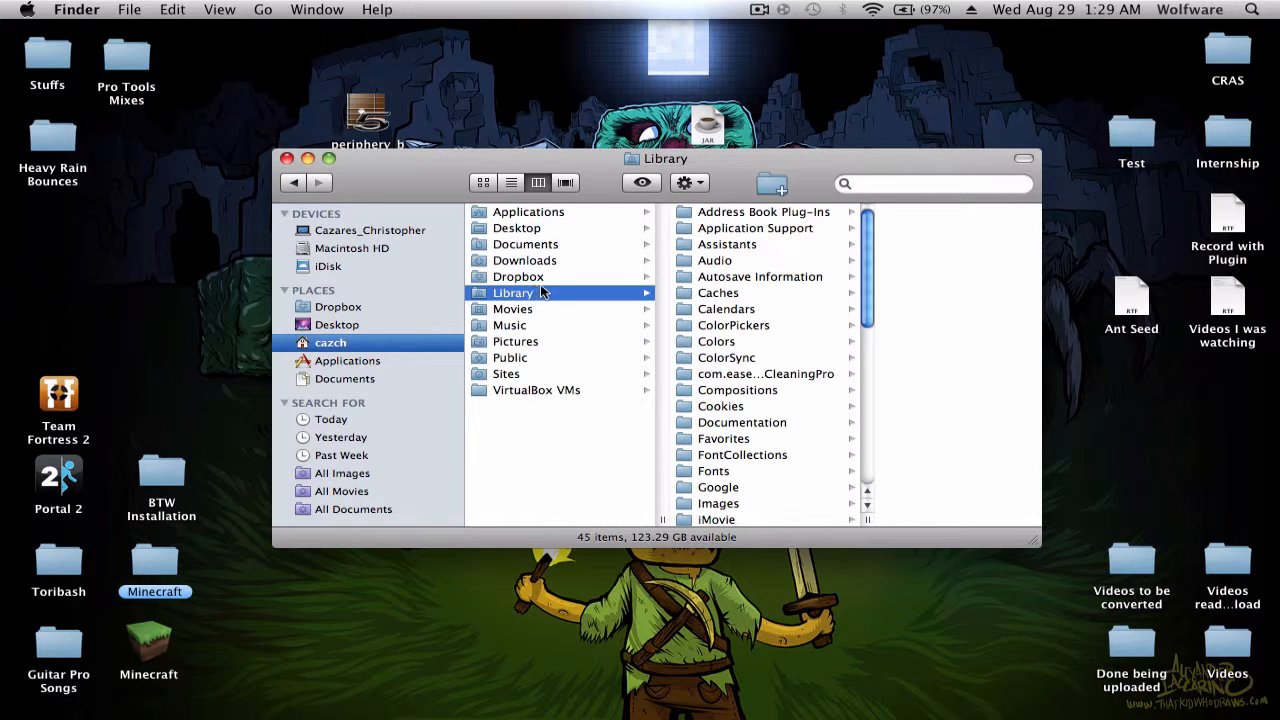
{"action": "left_click", "coordinate": [755, 228]}
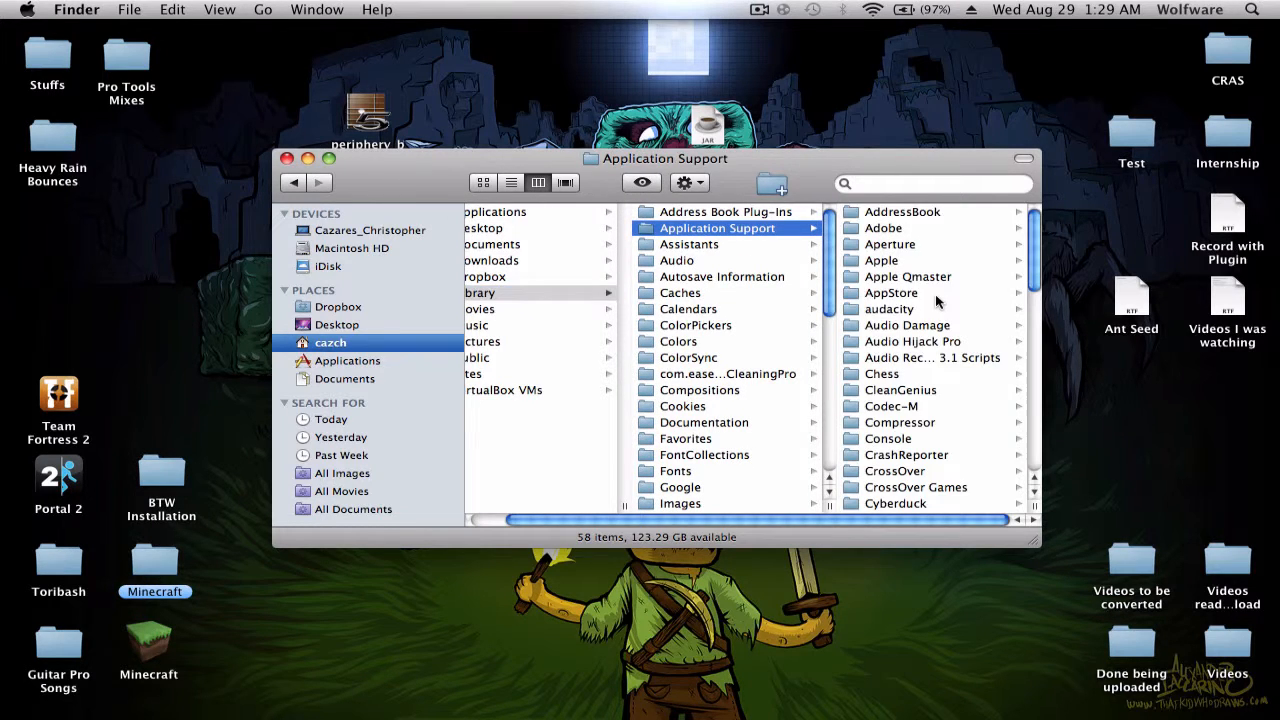
{"action": "left_click", "coordinate": [670, 383]}
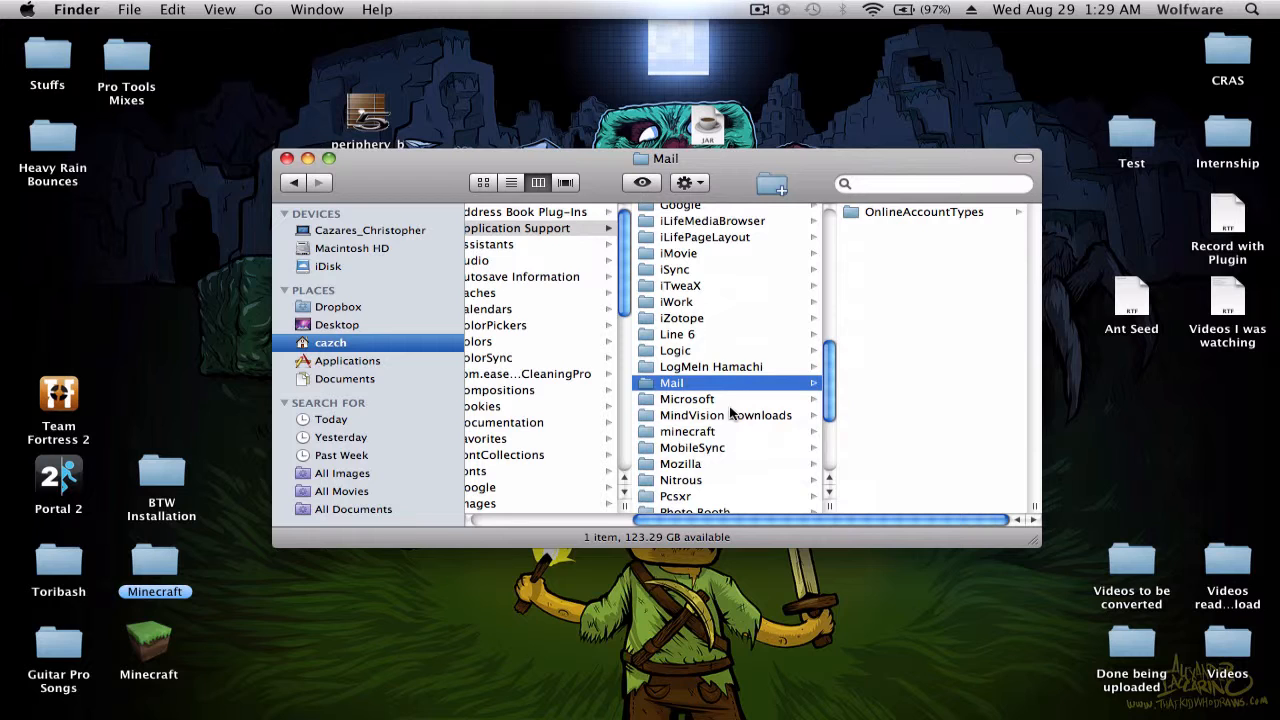
{"action": "left_click", "coordinate": [688, 431]}
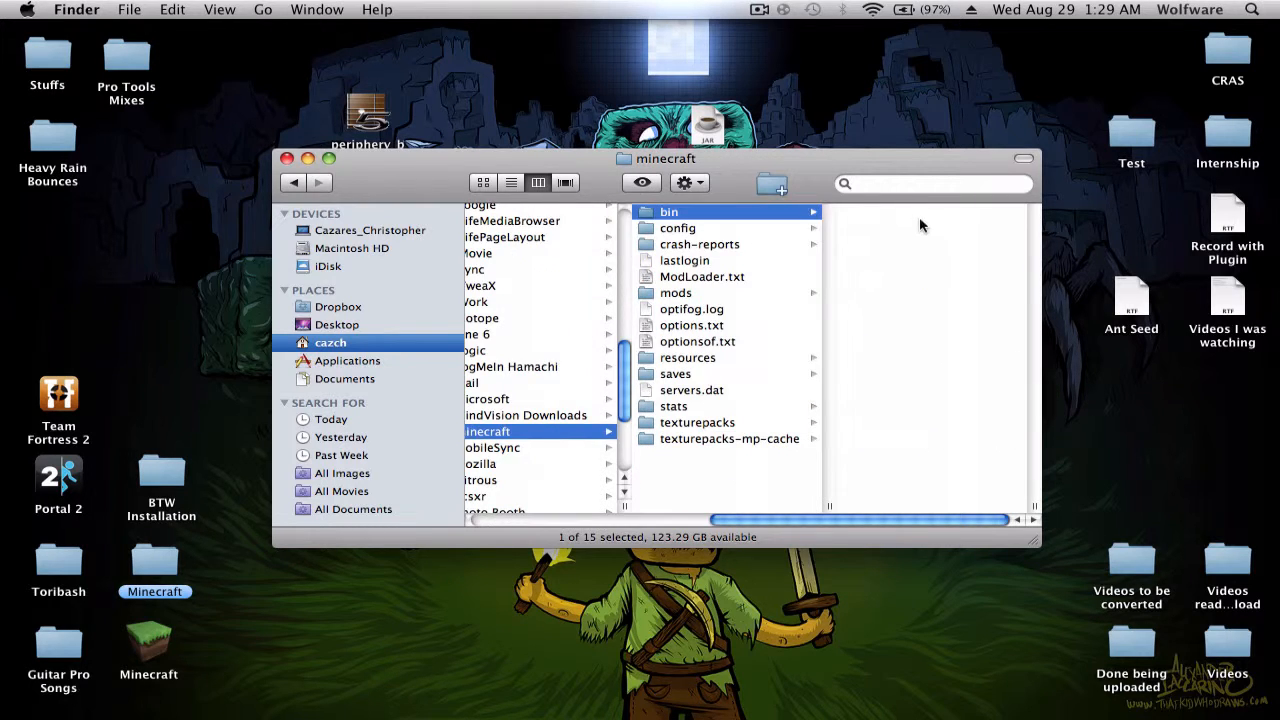
Step: Unpack minecraft.jar from bin with Archive Utility and select splashes.txt in its title folder
{"action": "left_click", "coordinate": [668, 211]}
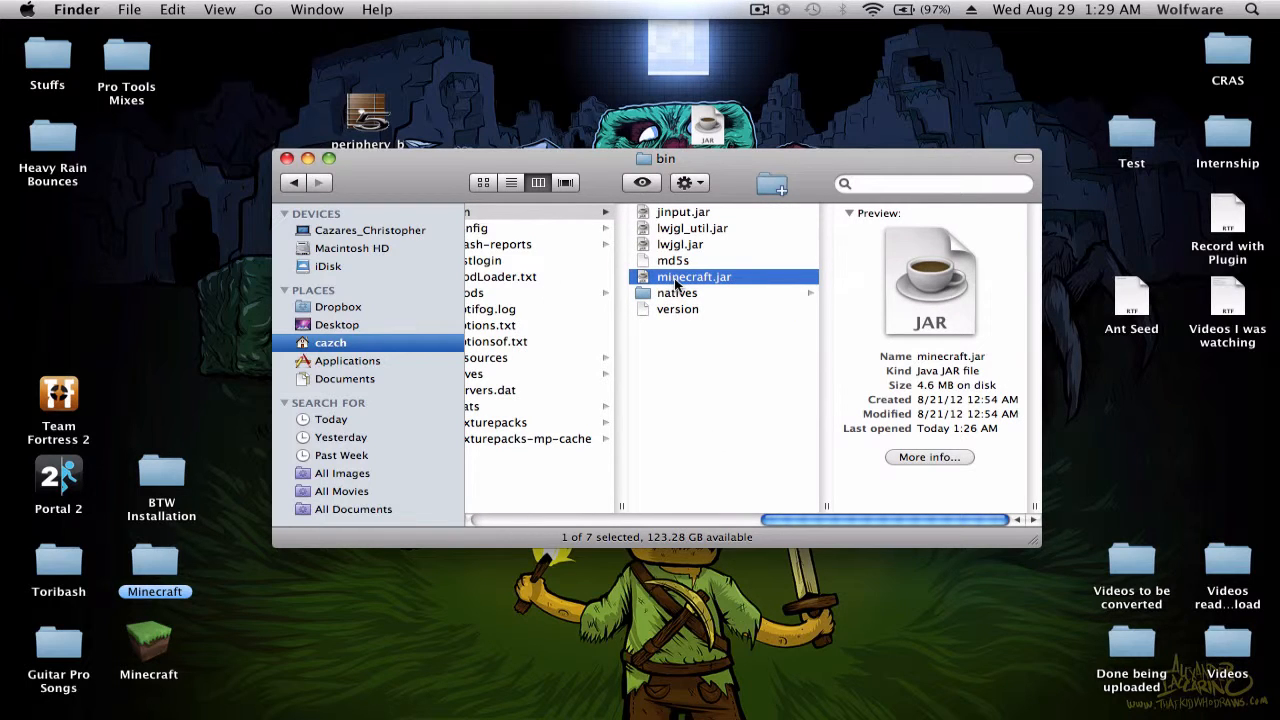
{"action": "mouse_move", "coordinate": [648, 283]}
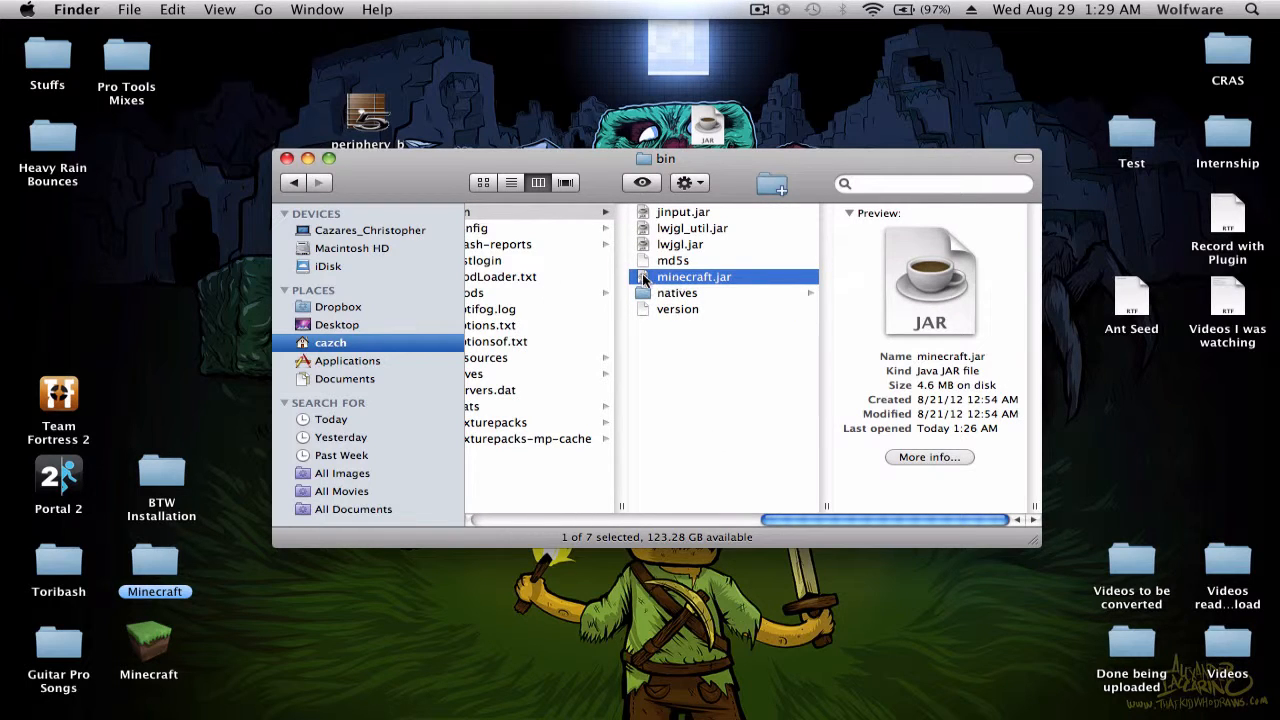
{"action": "mouse_move", "coordinate": [735, 303]}
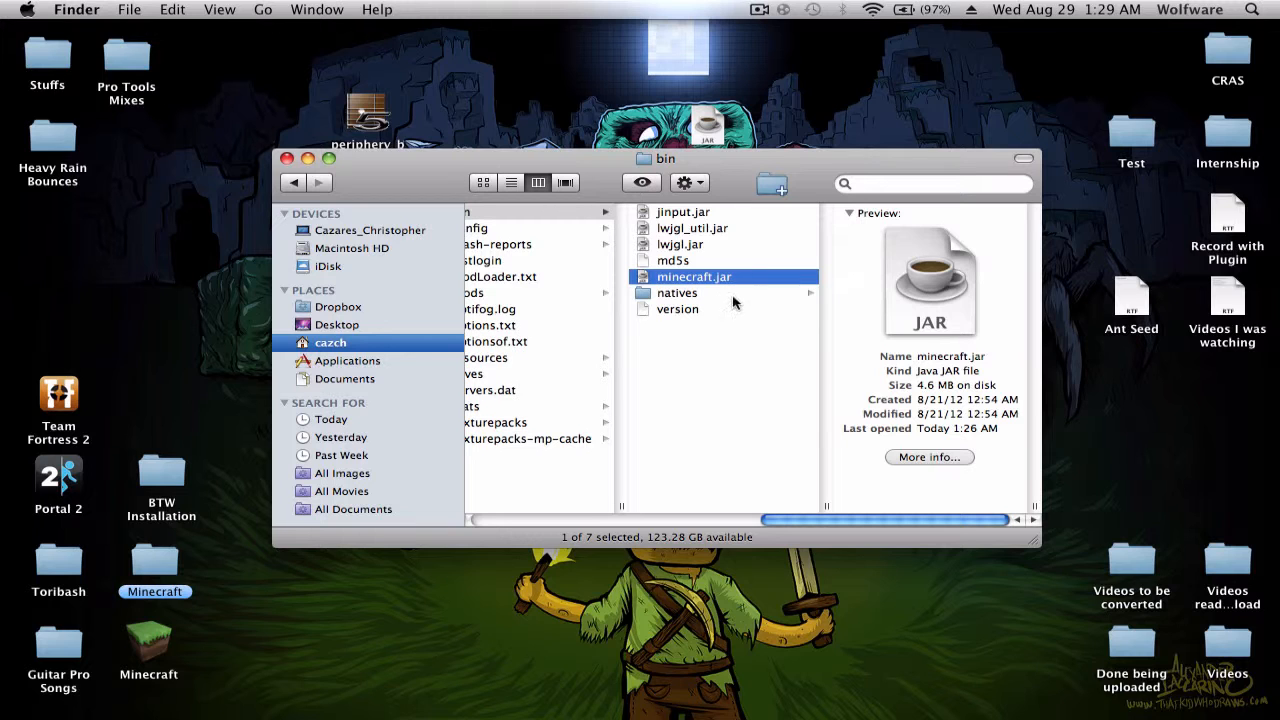
{"action": "right_click", "coordinate": [694, 276]}
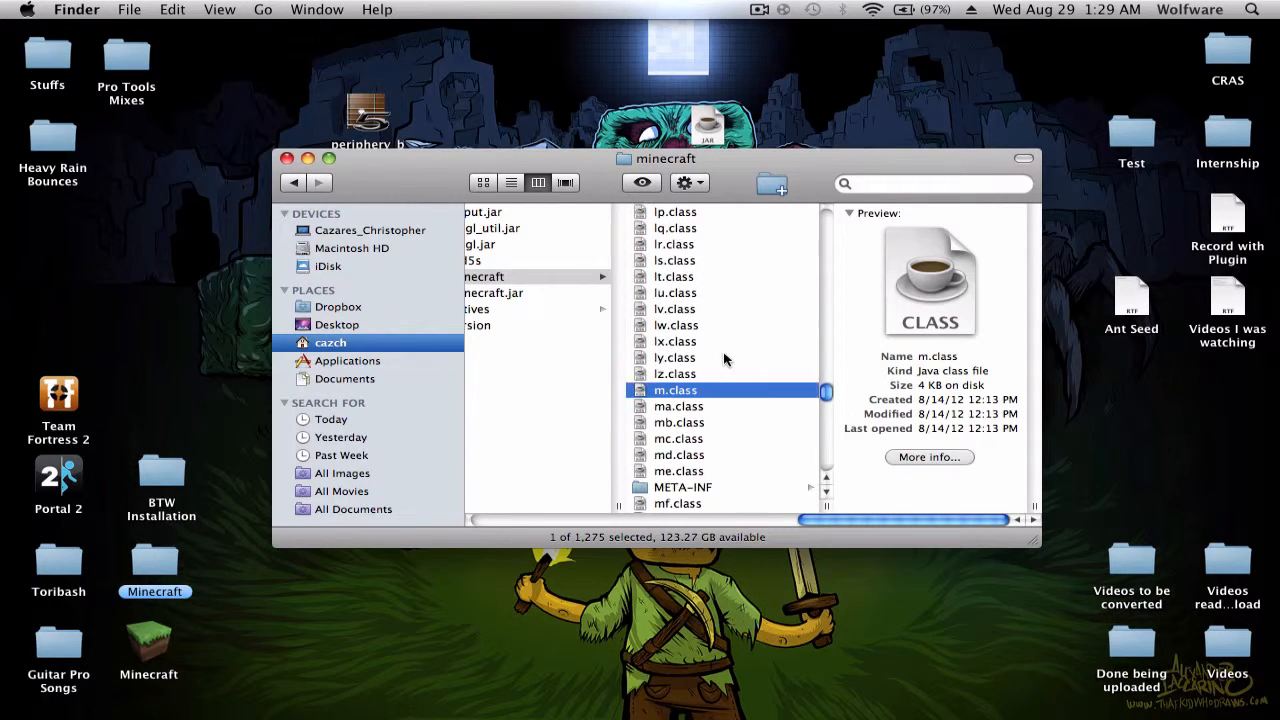
{"action": "left_click", "coordinate": [683, 454]}
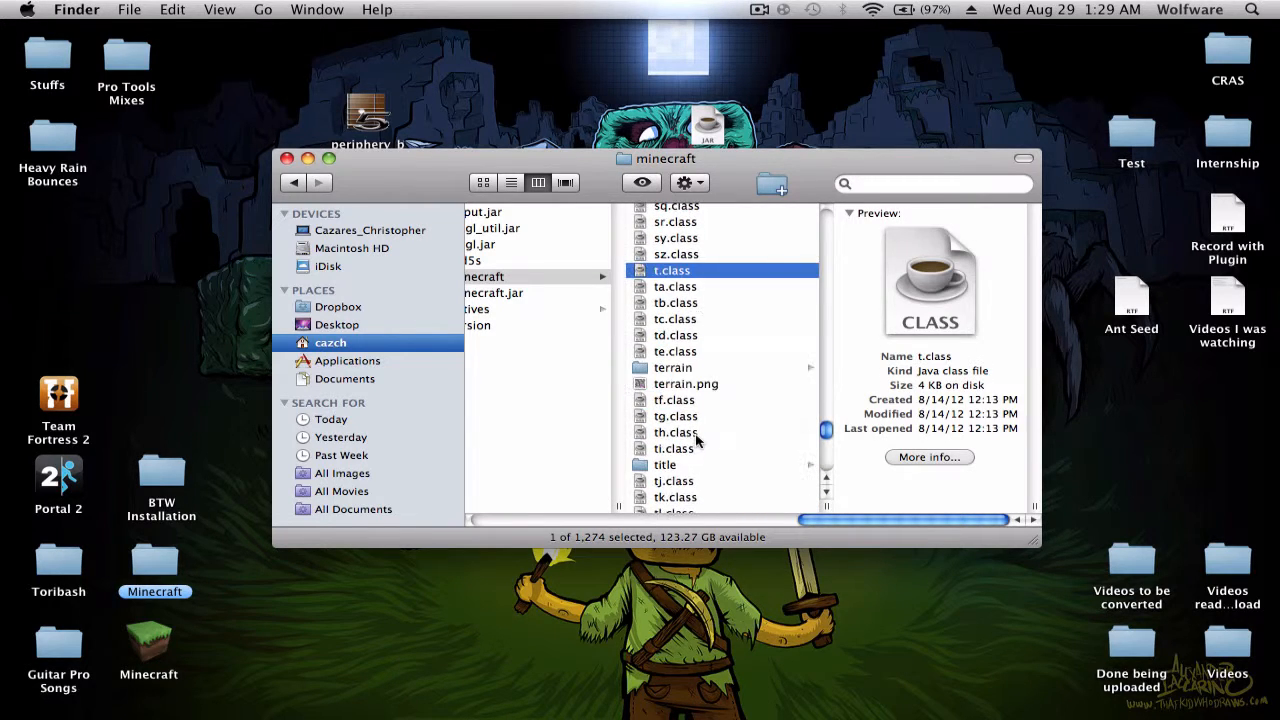
{"action": "left_click", "coordinate": [665, 464]}
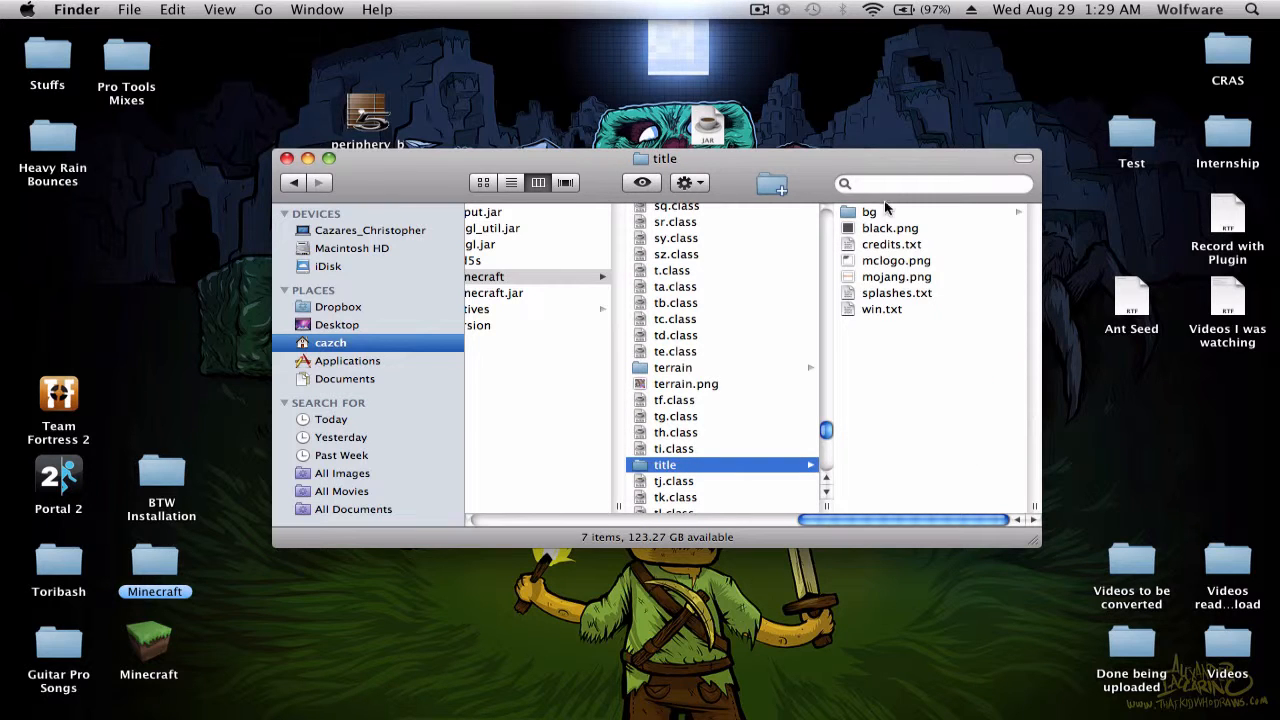
{"action": "left_click", "coordinate": [689, 292]}
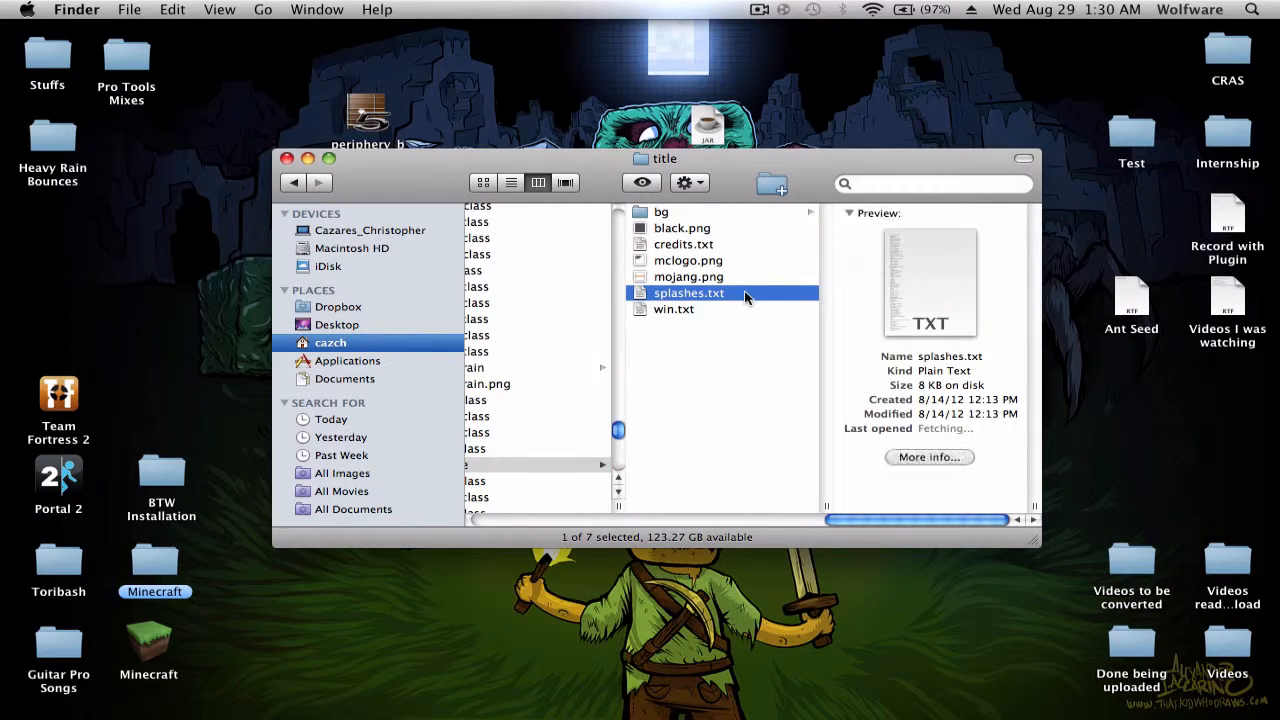
Step: Replace splashes.txt content with 'W0lfware is amazing!' and 'Look behind you, from: SLenderman', then save and close
{"action": "double_click", "coordinate": [689, 292]}
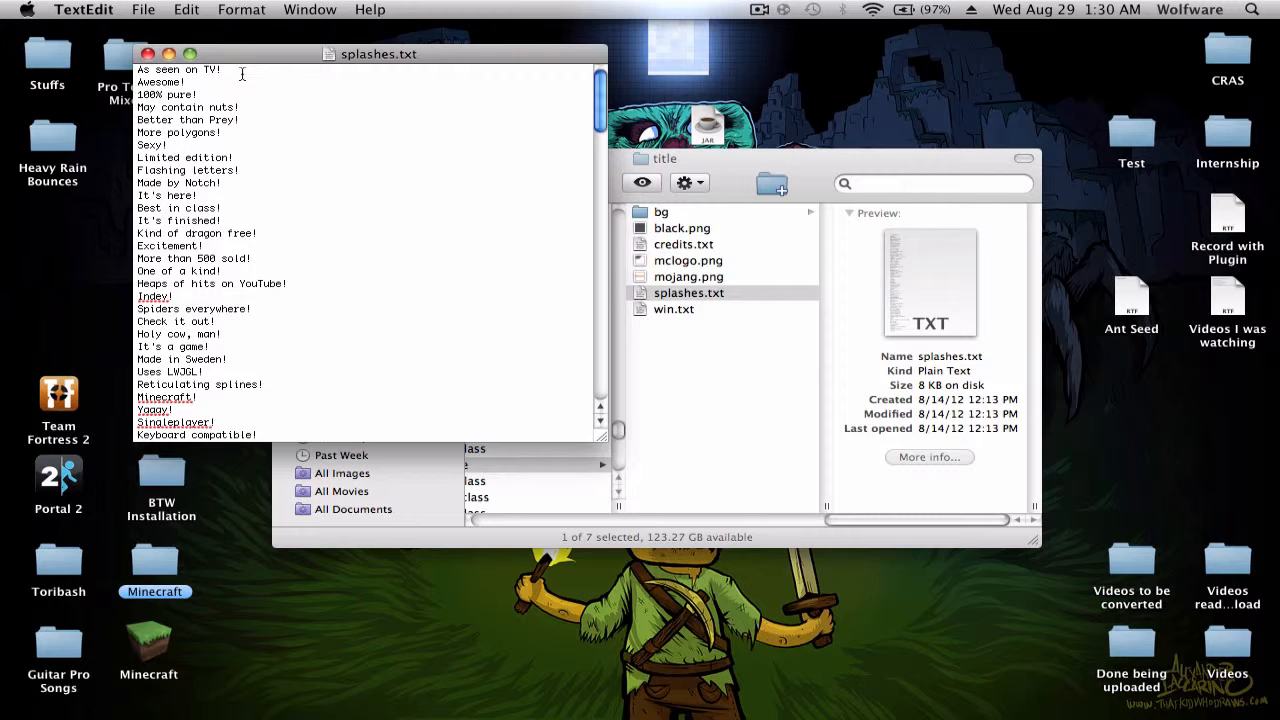
{"action": "scroll", "scroll_direction": "down", "scroll_amount": 3}
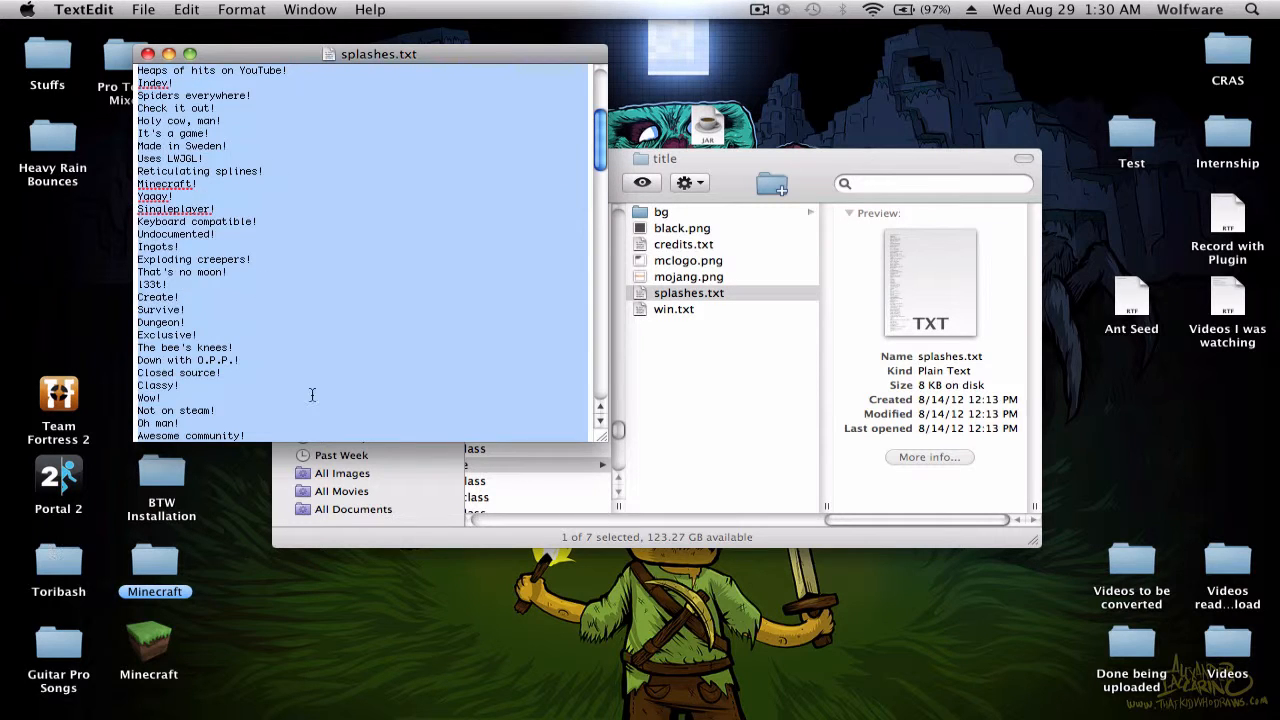
{"action": "scroll", "scroll_direction": "down", "scroll_amount": 3}
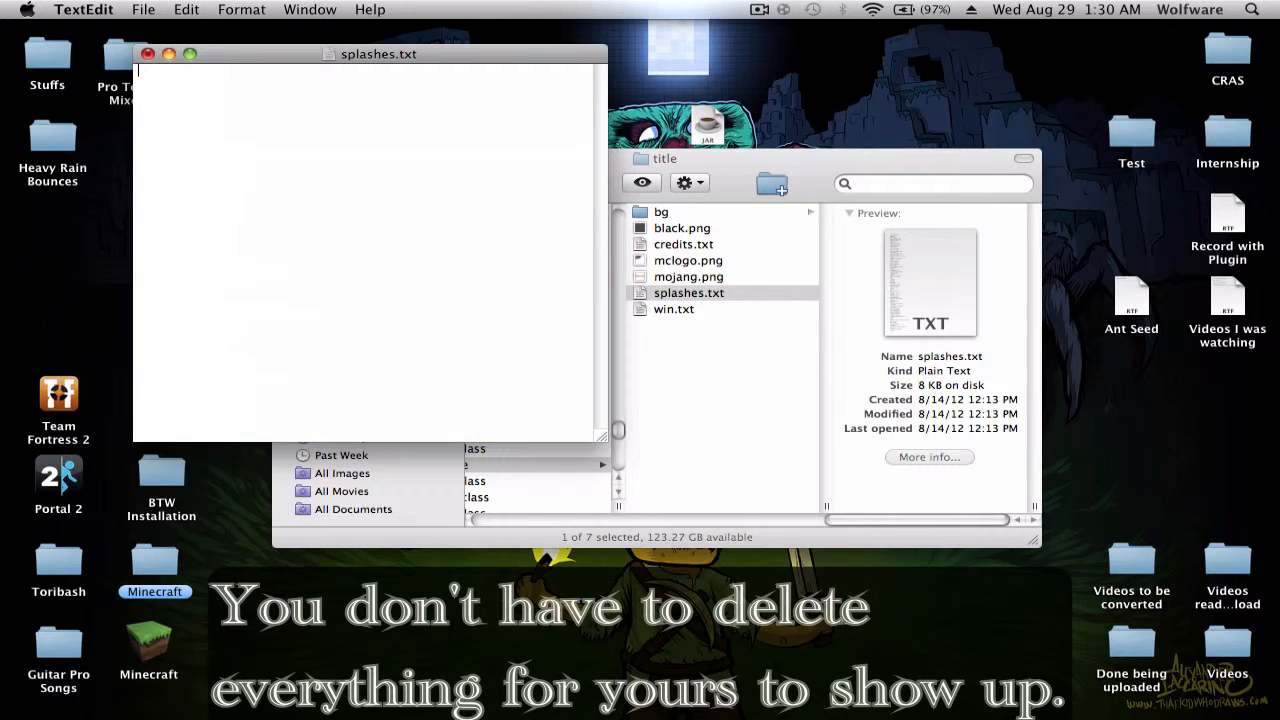
{"action": "type", "text": "wo"}
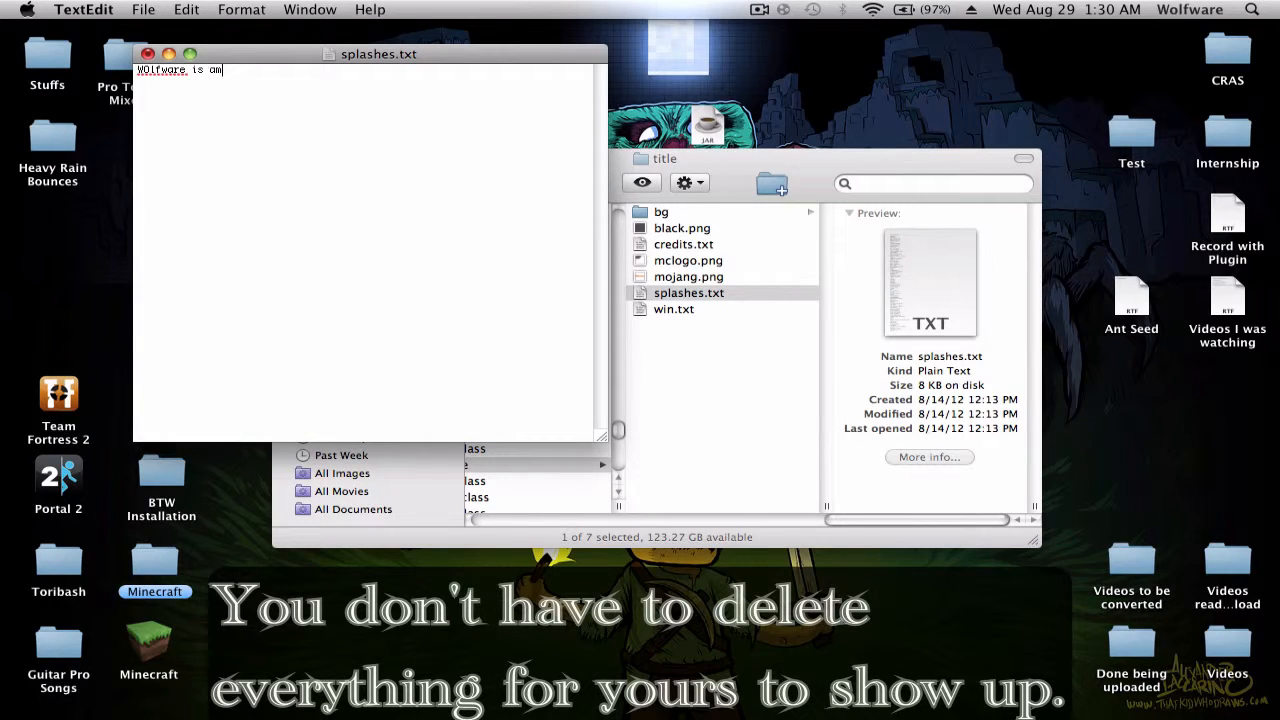
{"action": "type", "text": "azing"}
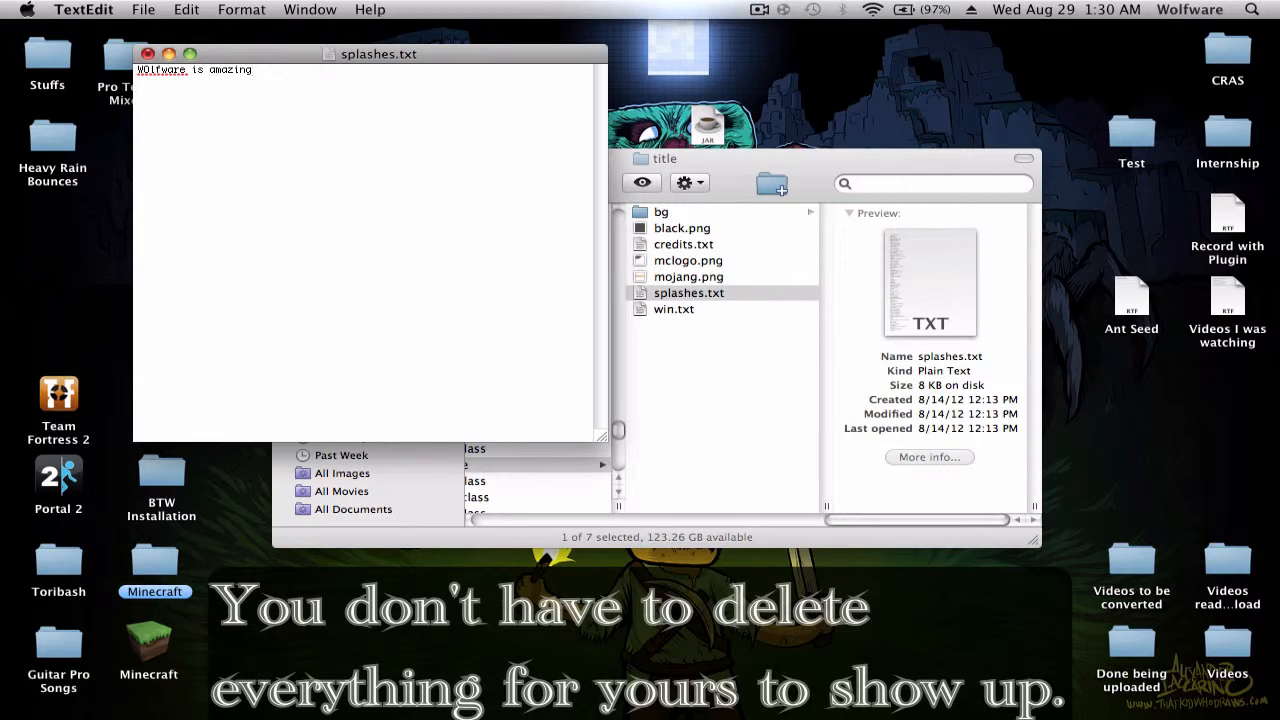
{"action": "type", "text": "!"}
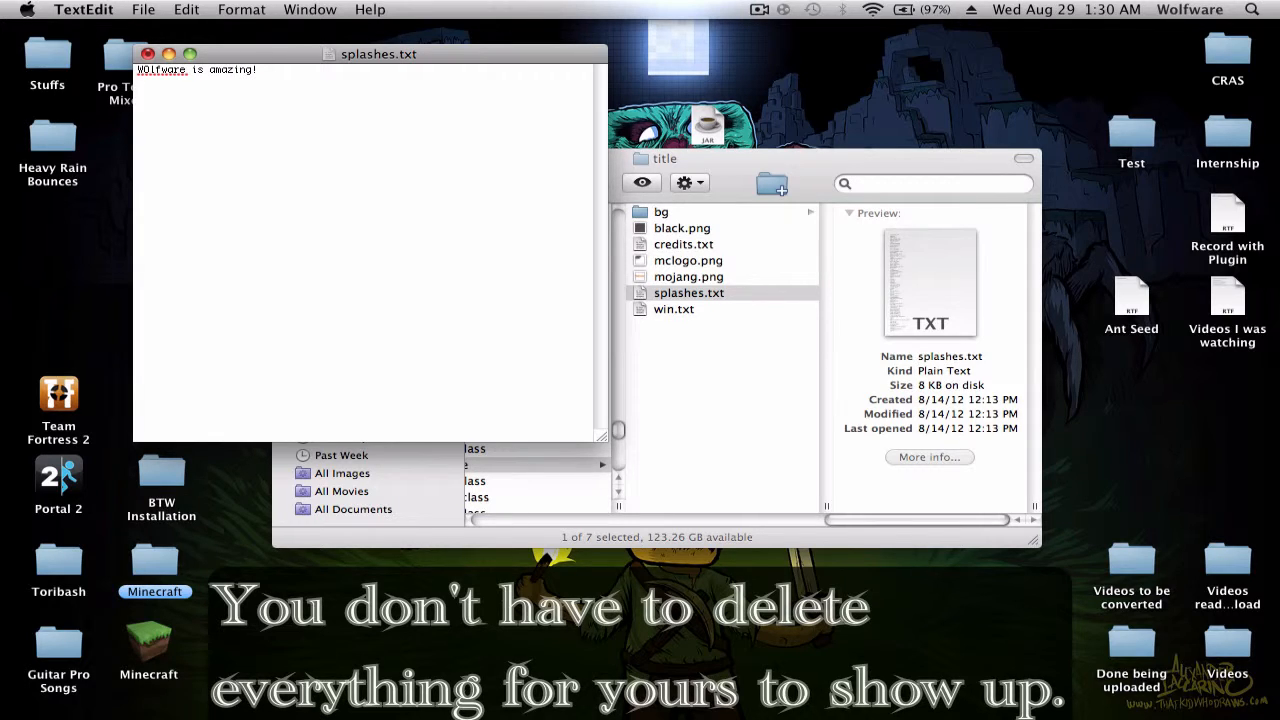
{"action": "type", "text": "Look behind you, from: SLender"}
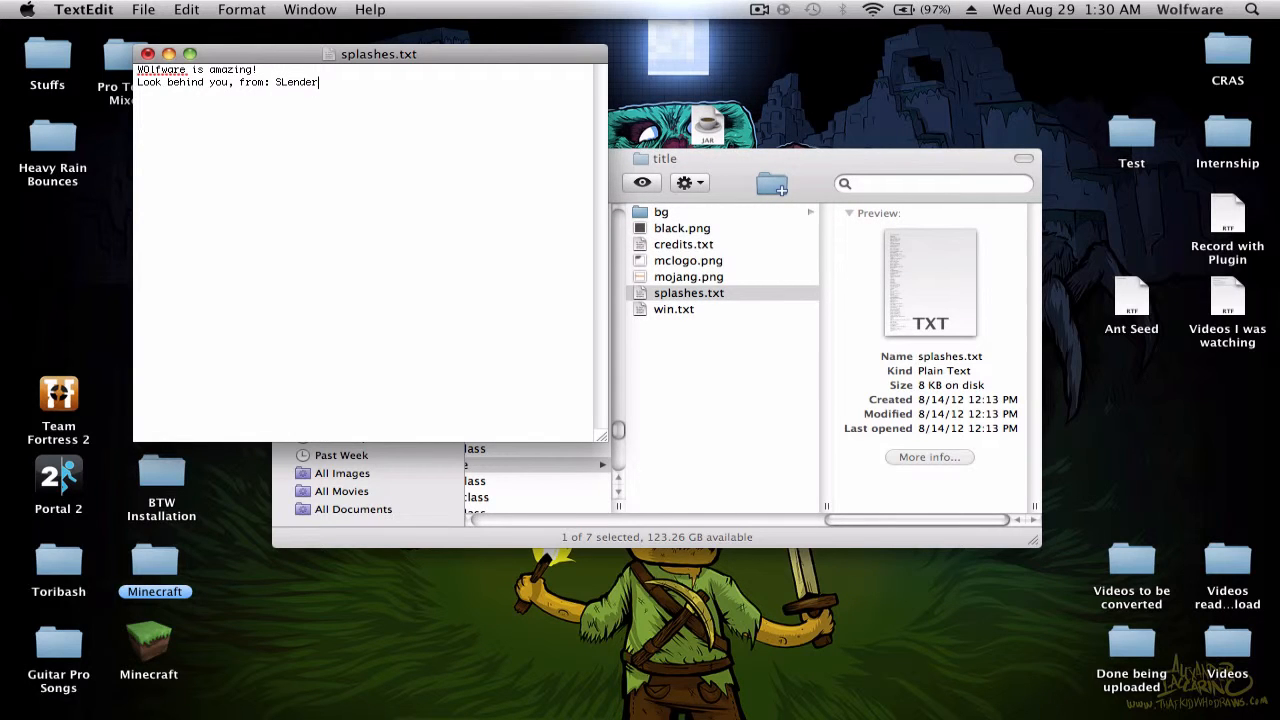
{"action": "type", "text": "man"}
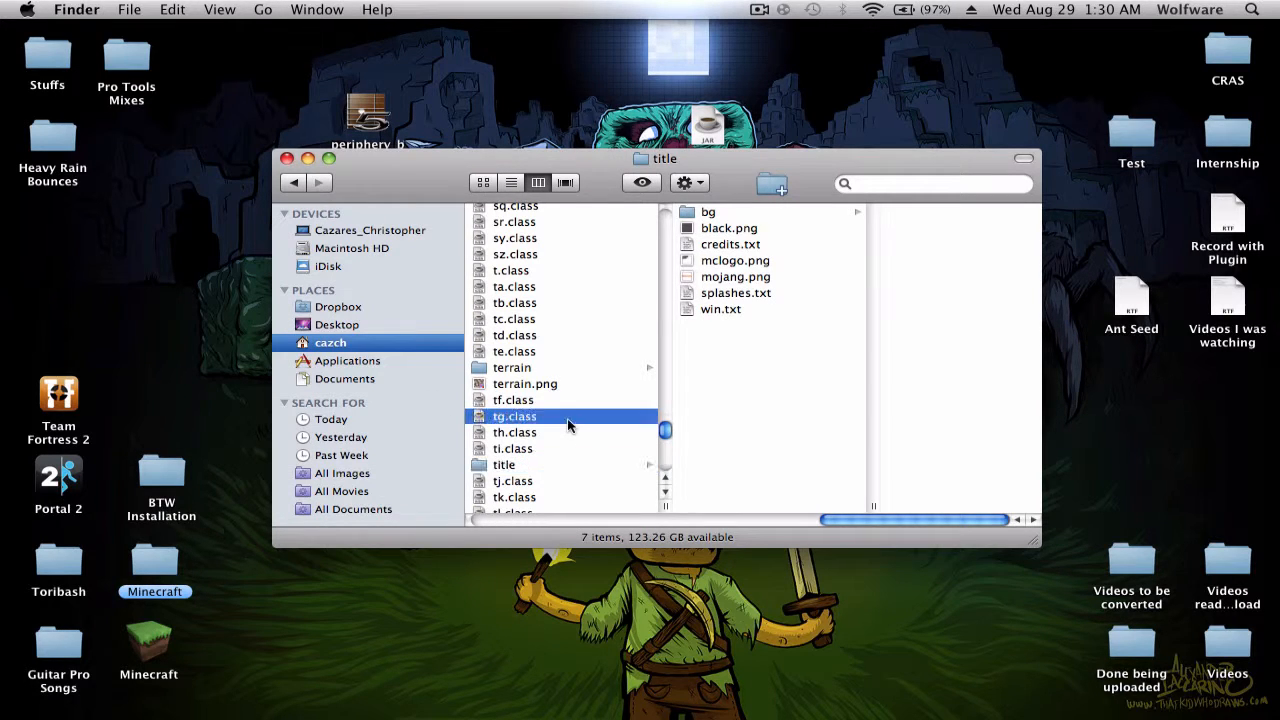
Step: Select all files in the unpacked minecraft folder and compress them into Archive.zip
{"action": "left_click", "coordinate": [515, 415]}
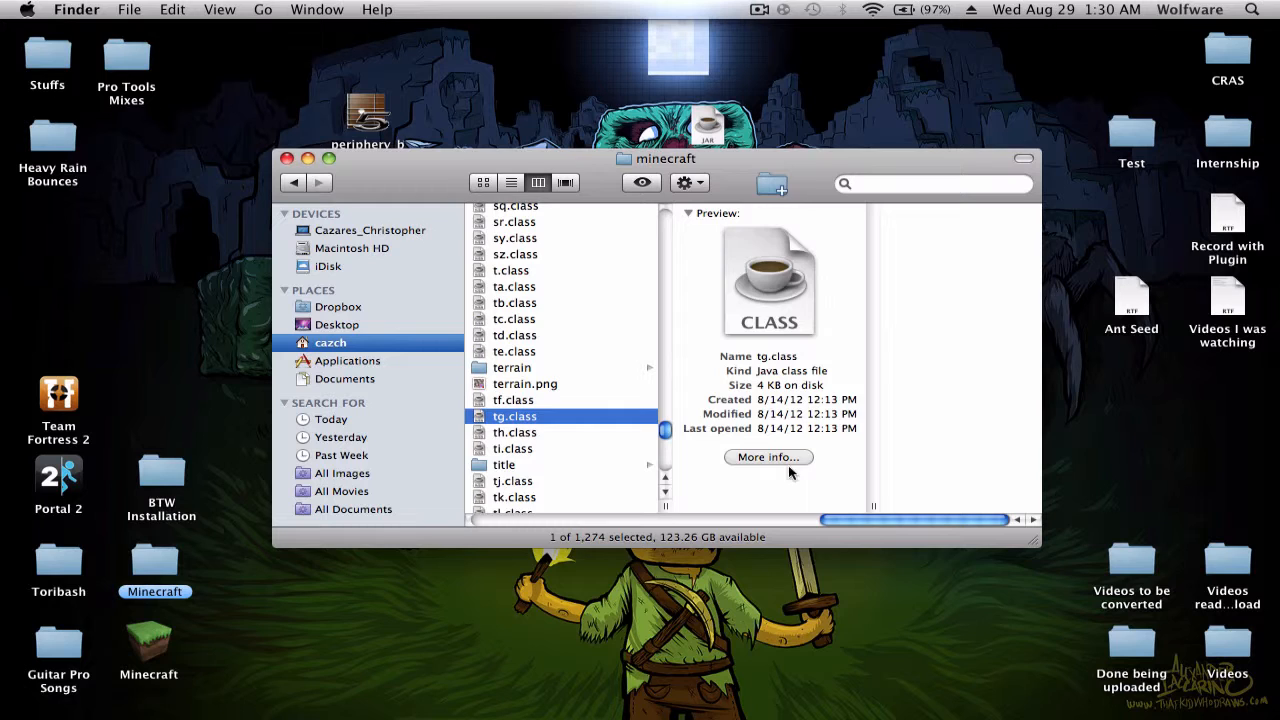
{"action": "left_click", "coordinate": [533, 276]}
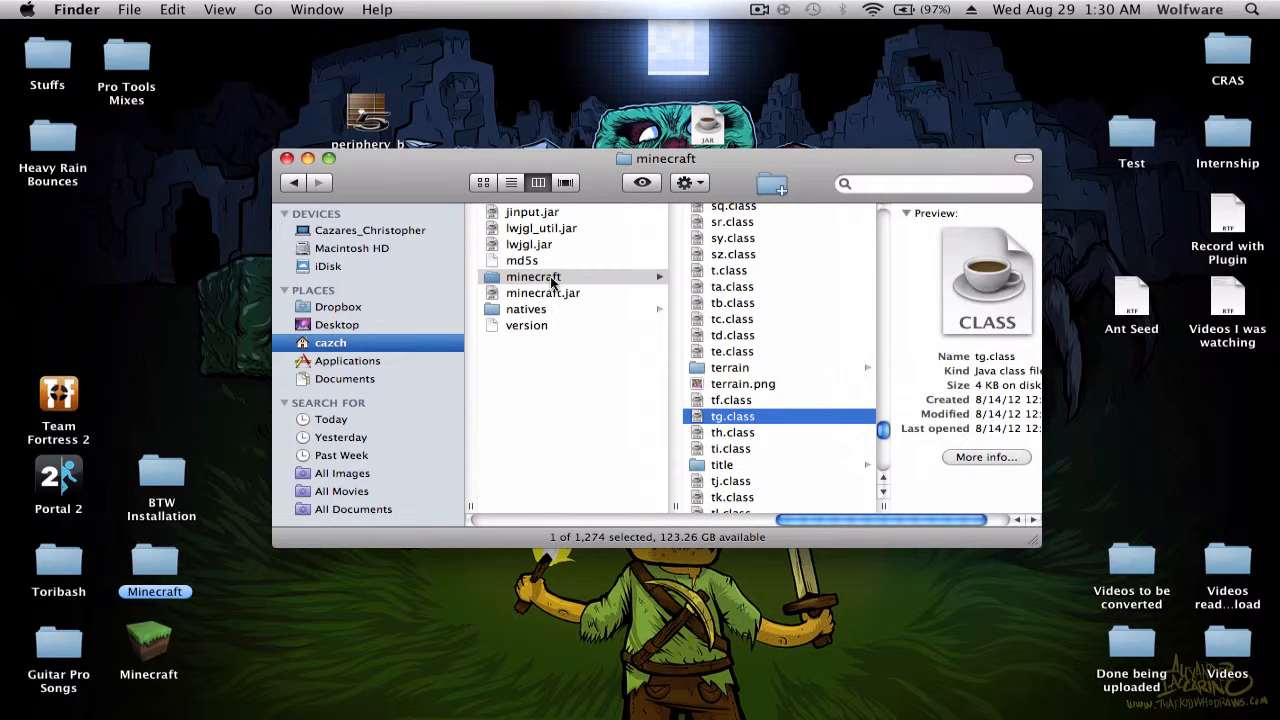
{"action": "mouse_move", "coordinate": [720, 435]}
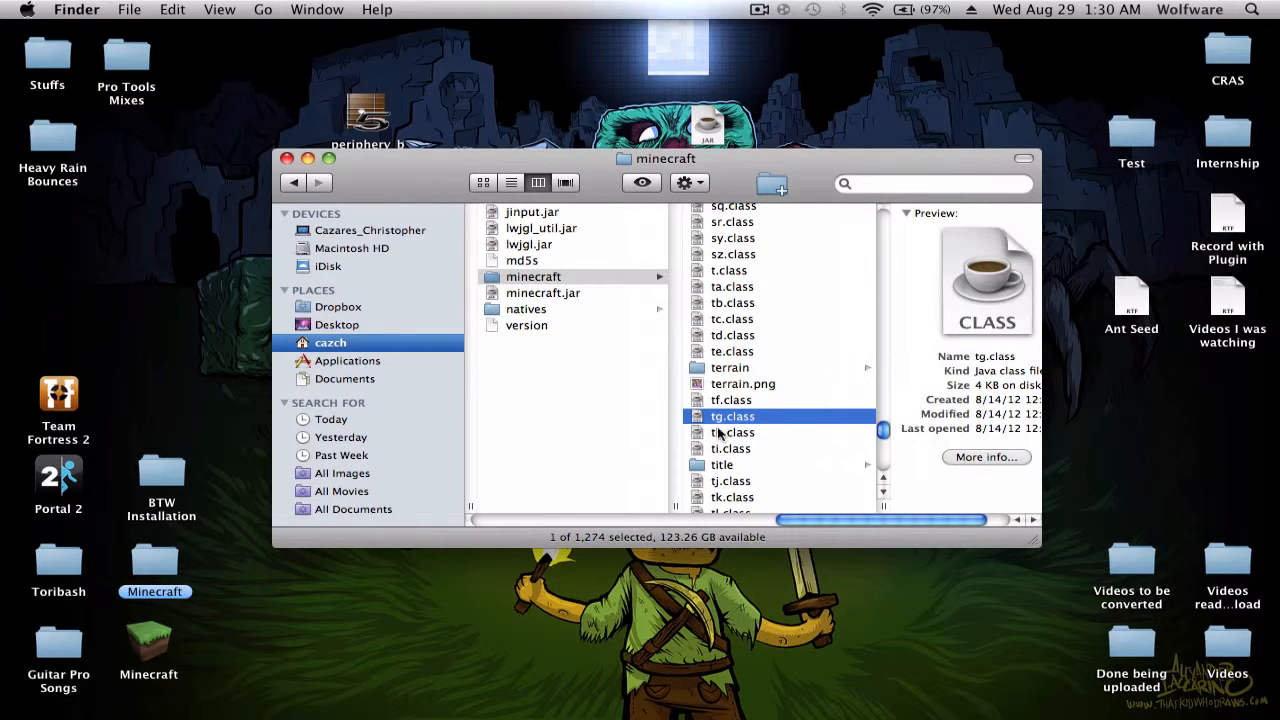
{"action": "mouse_move", "coordinate": [765, 418]}
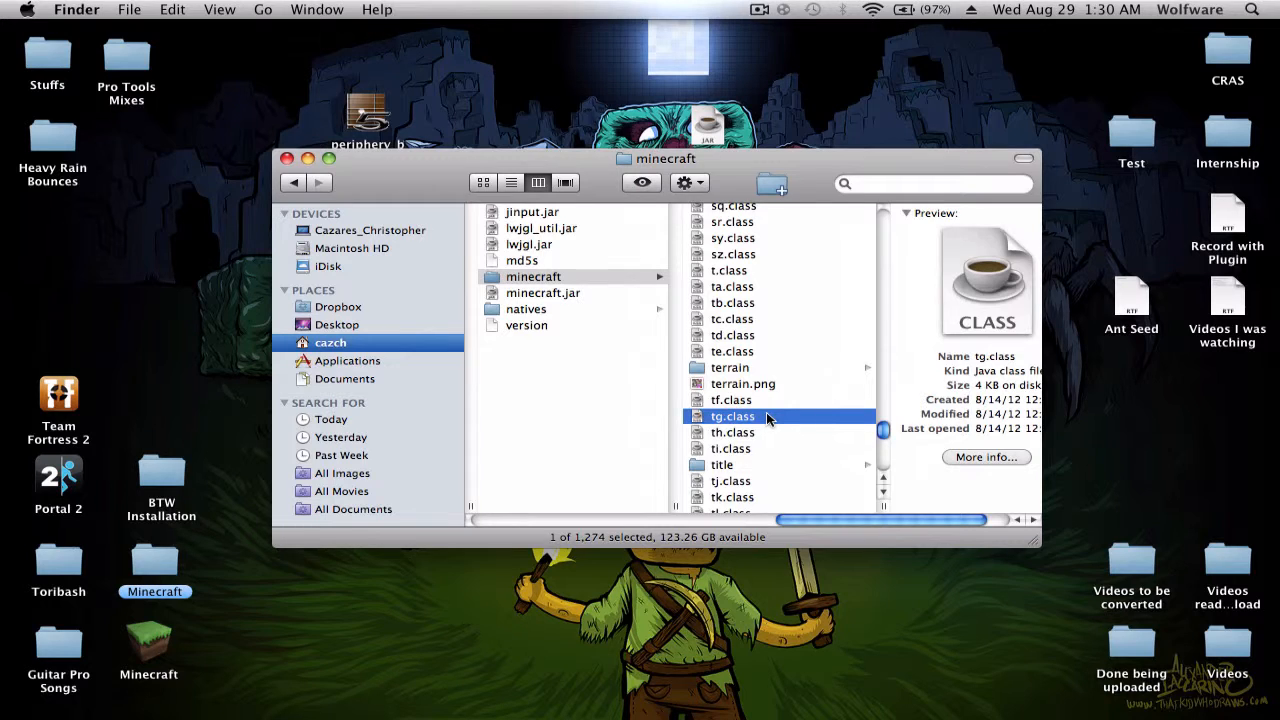
{"action": "right_click", "coordinate": [732, 416]}
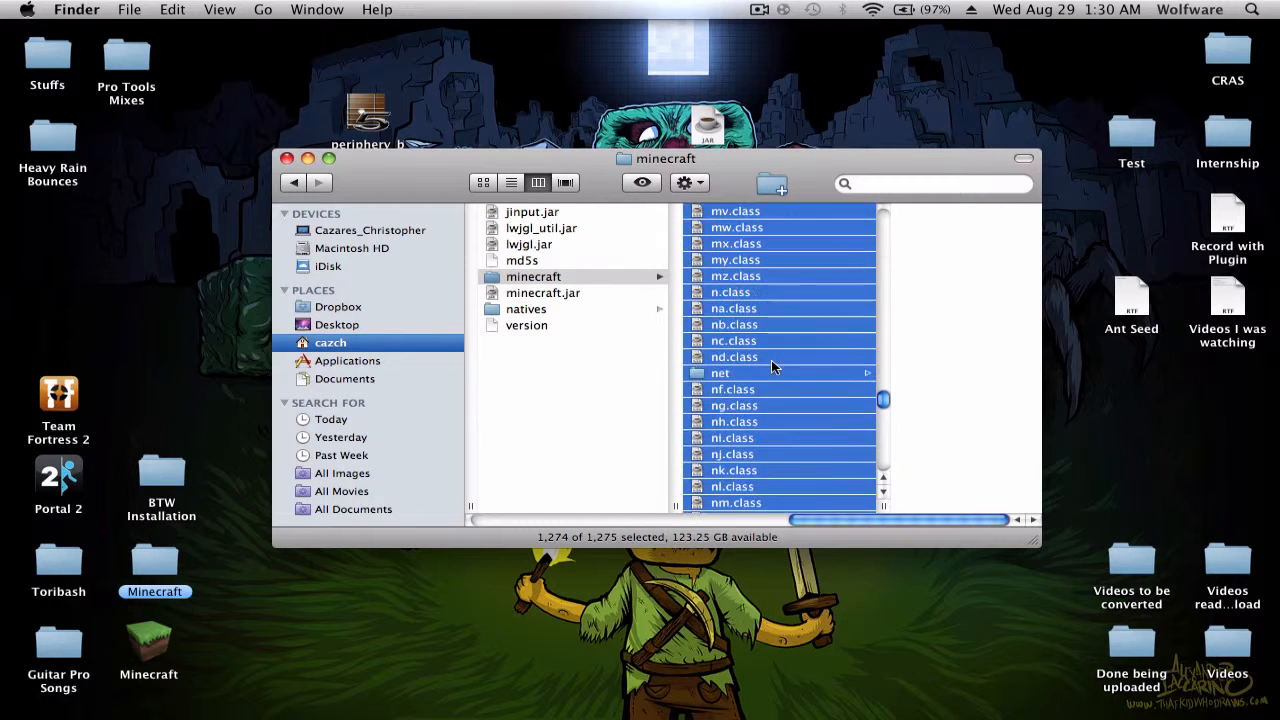
{"action": "scroll", "scroll_direction": "up", "scroll_amount": 3}
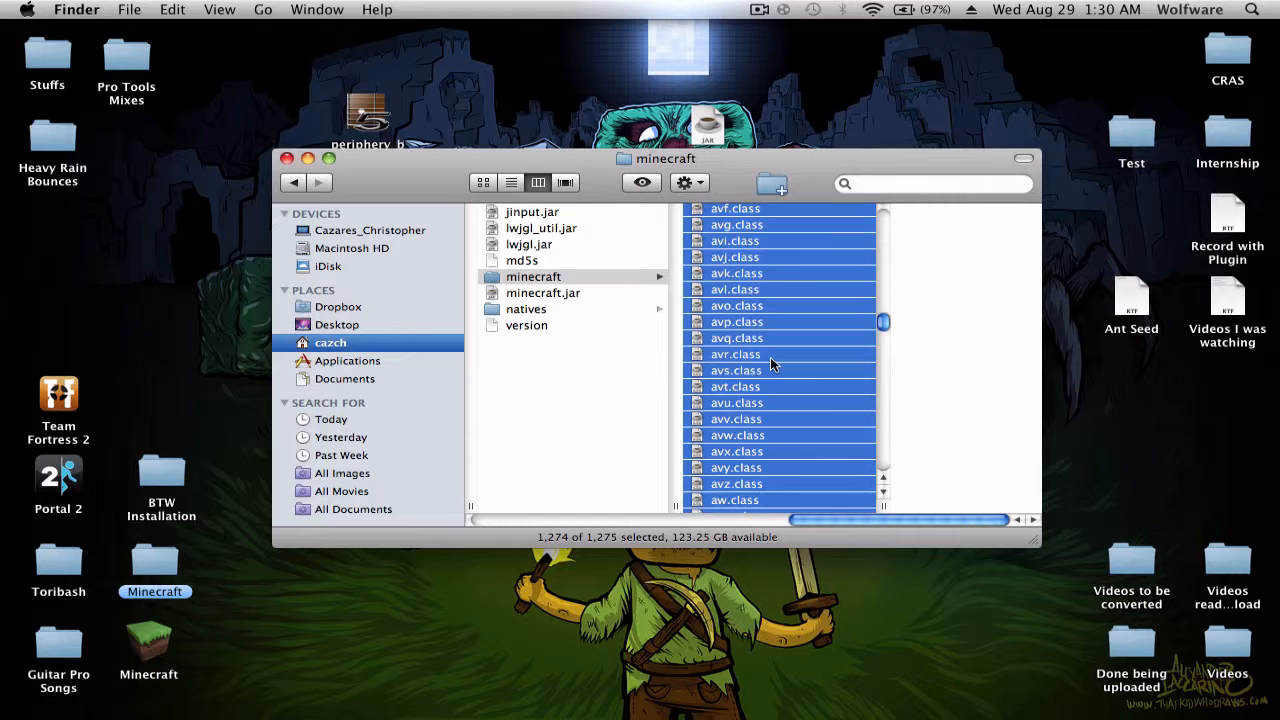
{"action": "scroll", "scroll_direction": "down", "scroll_amount": 3}
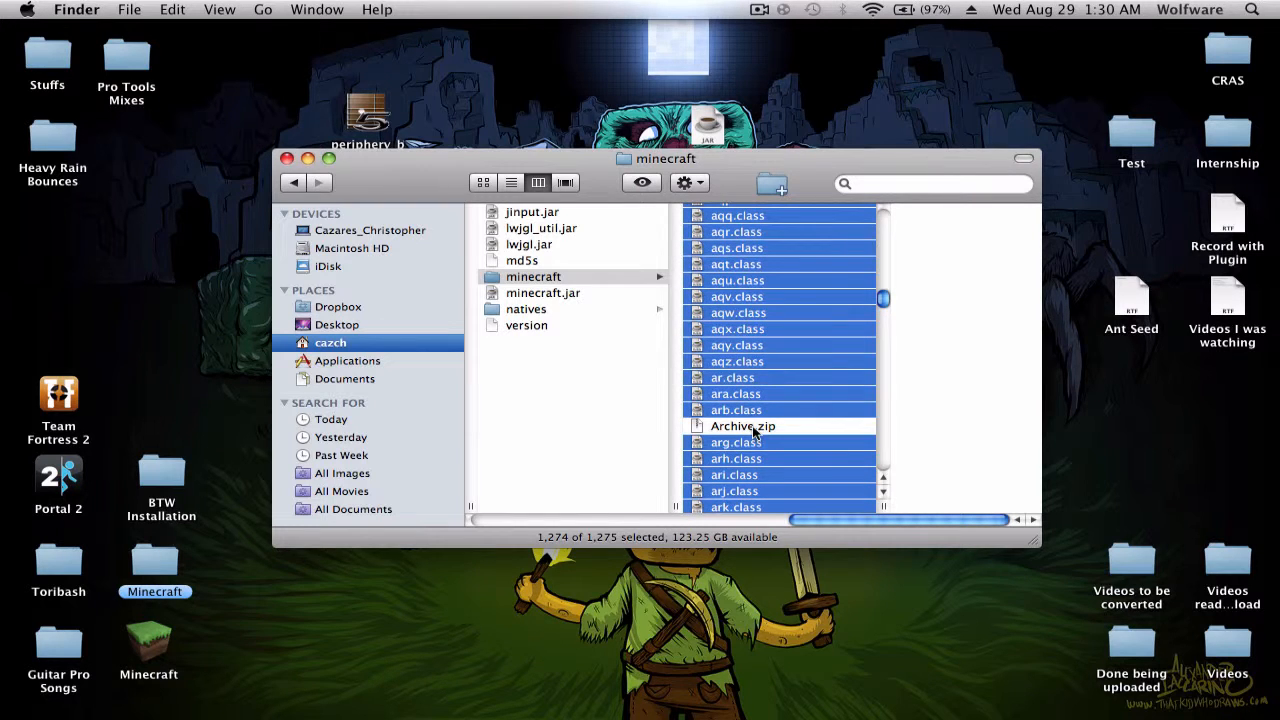
Step: Rename Archive.zip in bin to minecraft.jar, accepting the .jar extension
{"action": "left_click", "coordinate": [520, 292]}
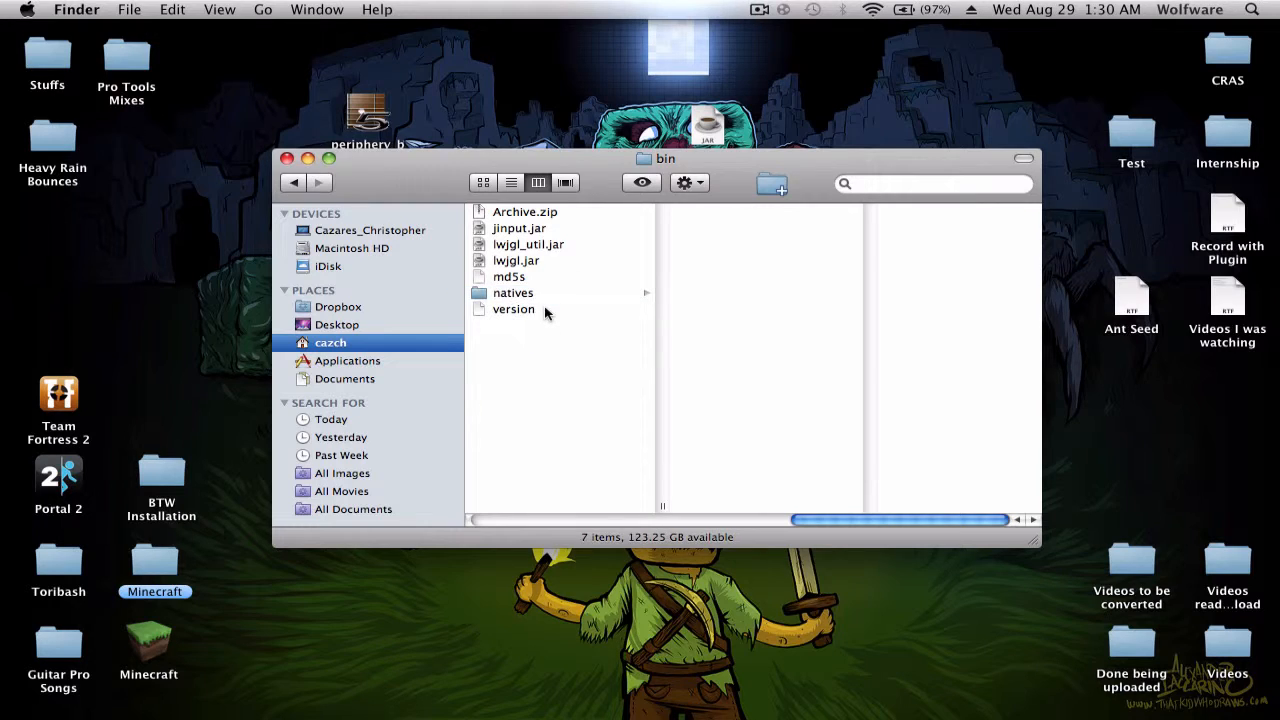
{"action": "left_click", "coordinate": [525, 211]}
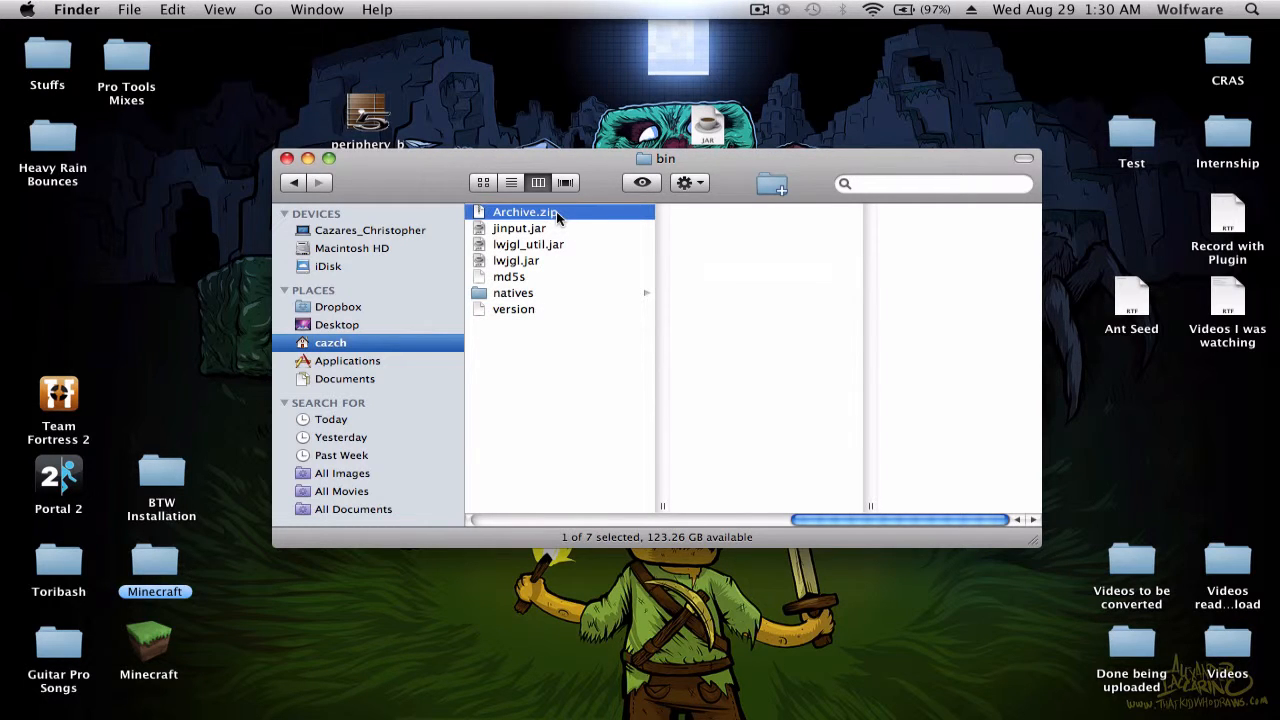
{"action": "left_click", "coordinate": [524, 211]}
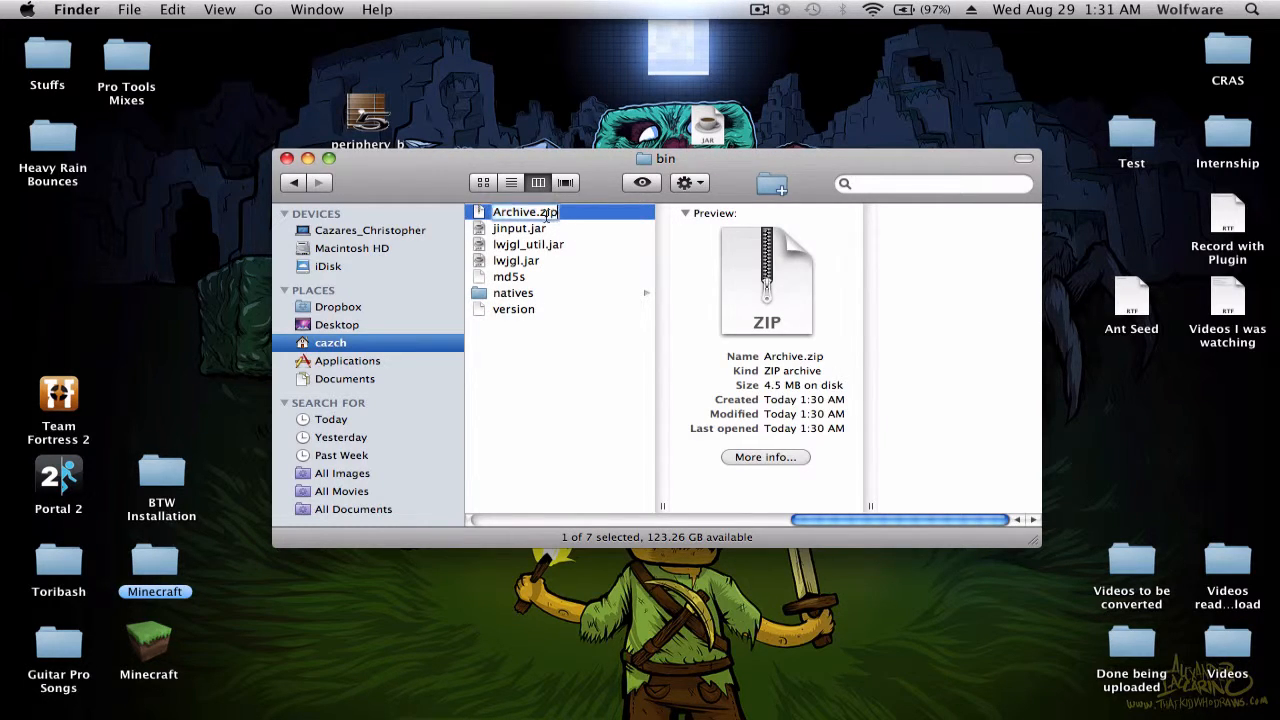
{"action": "type", "text": "minecr"}
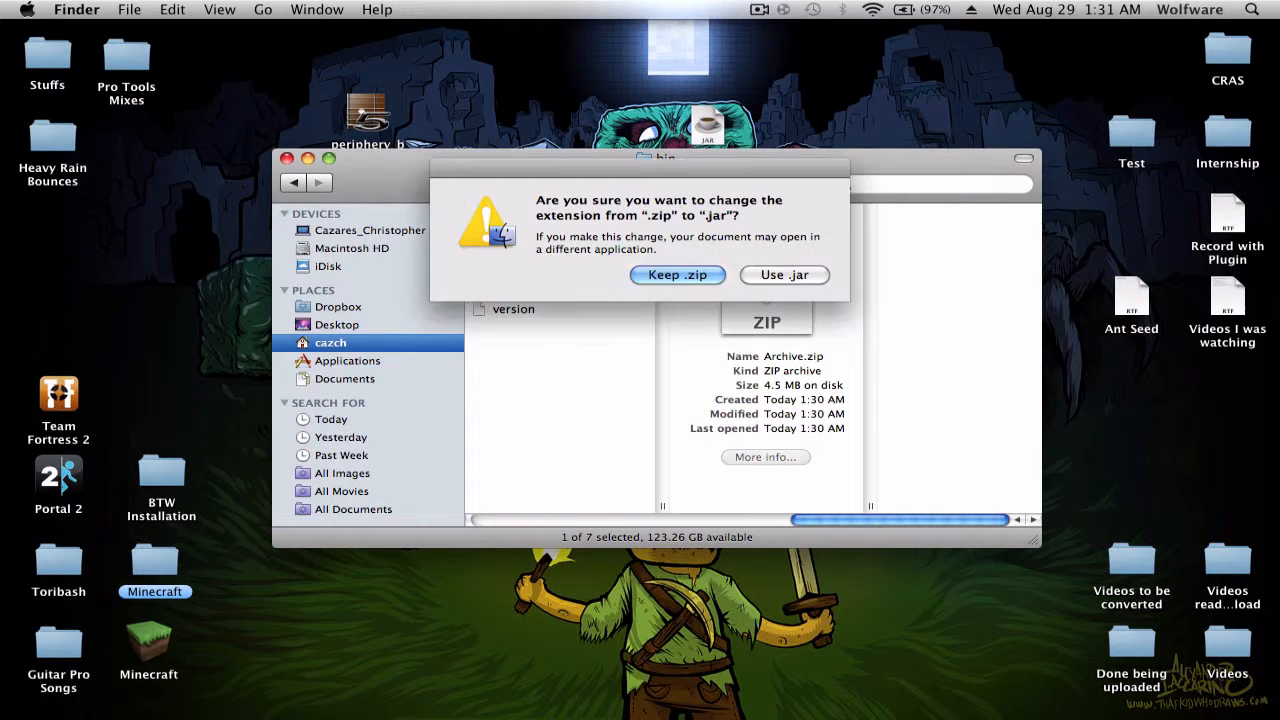
{"action": "left_click", "coordinate": [784, 275]}
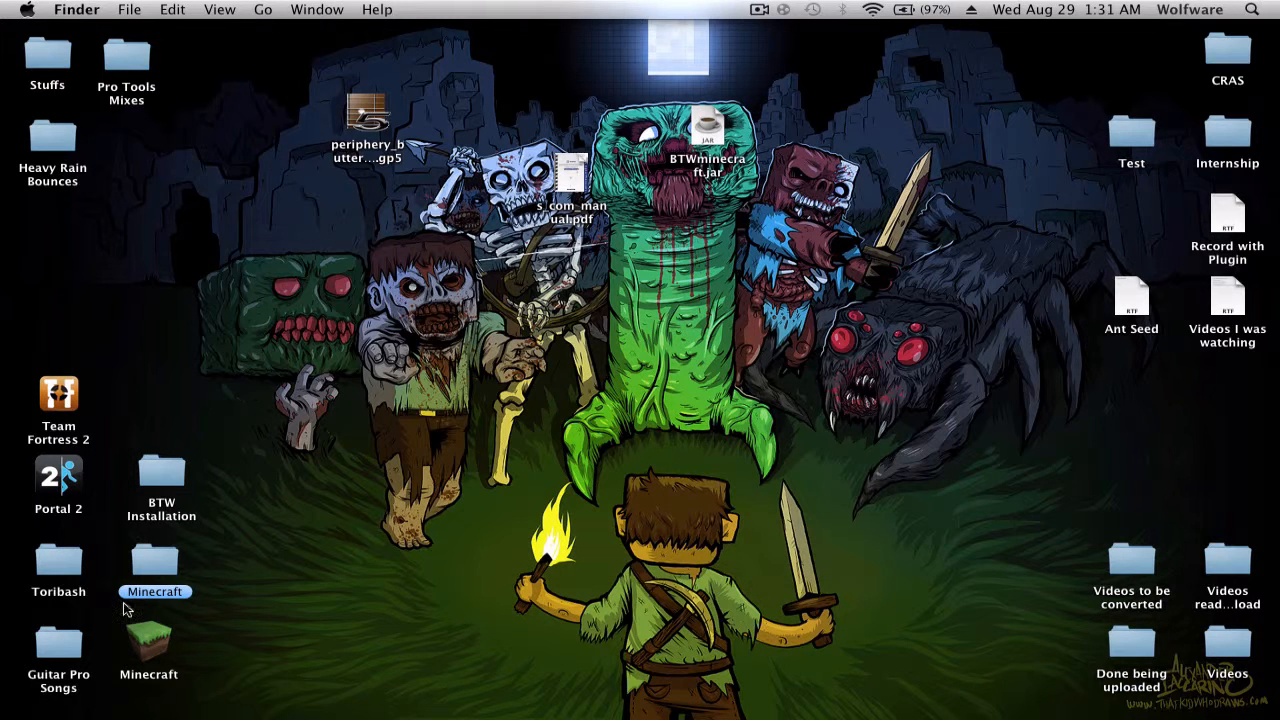
Step: Launch Minecraft and enter the game to see the 'W0lfware is amazing!' splash
{"action": "double_click", "coordinate": [148, 640]}
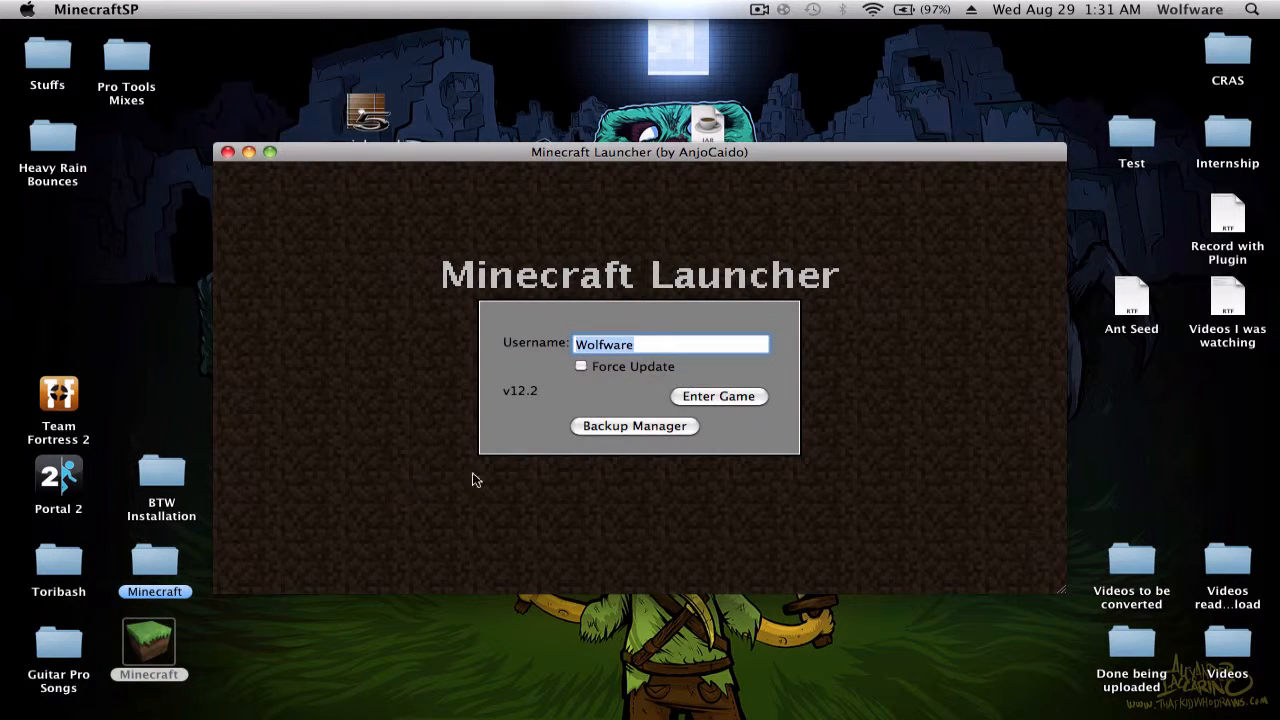
{"action": "left_click", "coordinate": [718, 396]}
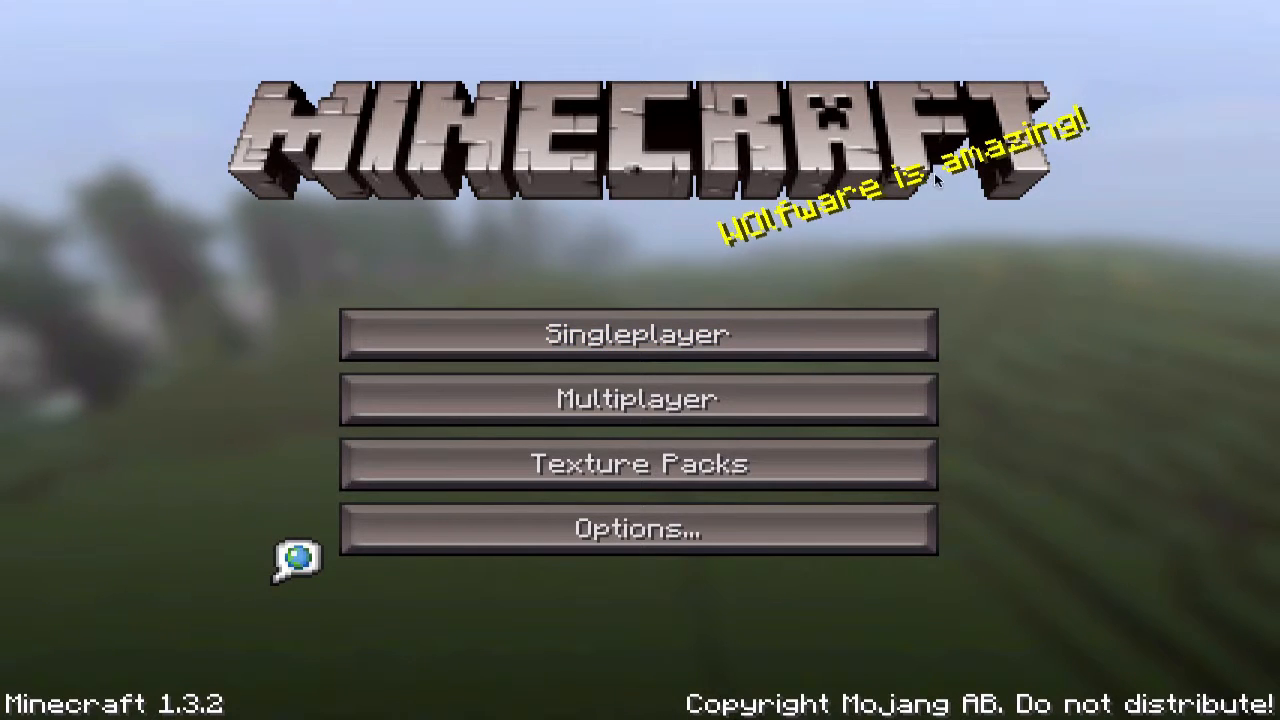
{"action": "mouse_move", "coordinate": [1143, 275]}
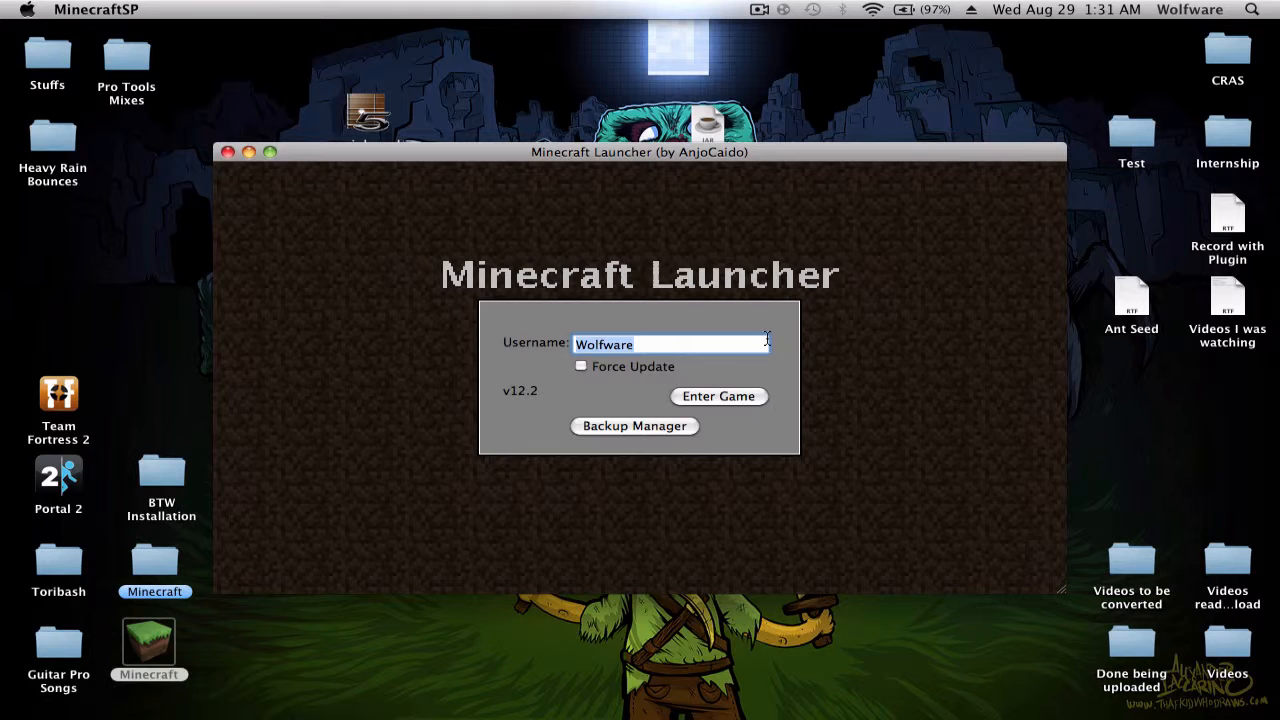
Step: Enter the game again to see the 'Look behind you, from: SLenderman!' splash
{"action": "left_click", "coordinate": [718, 396]}
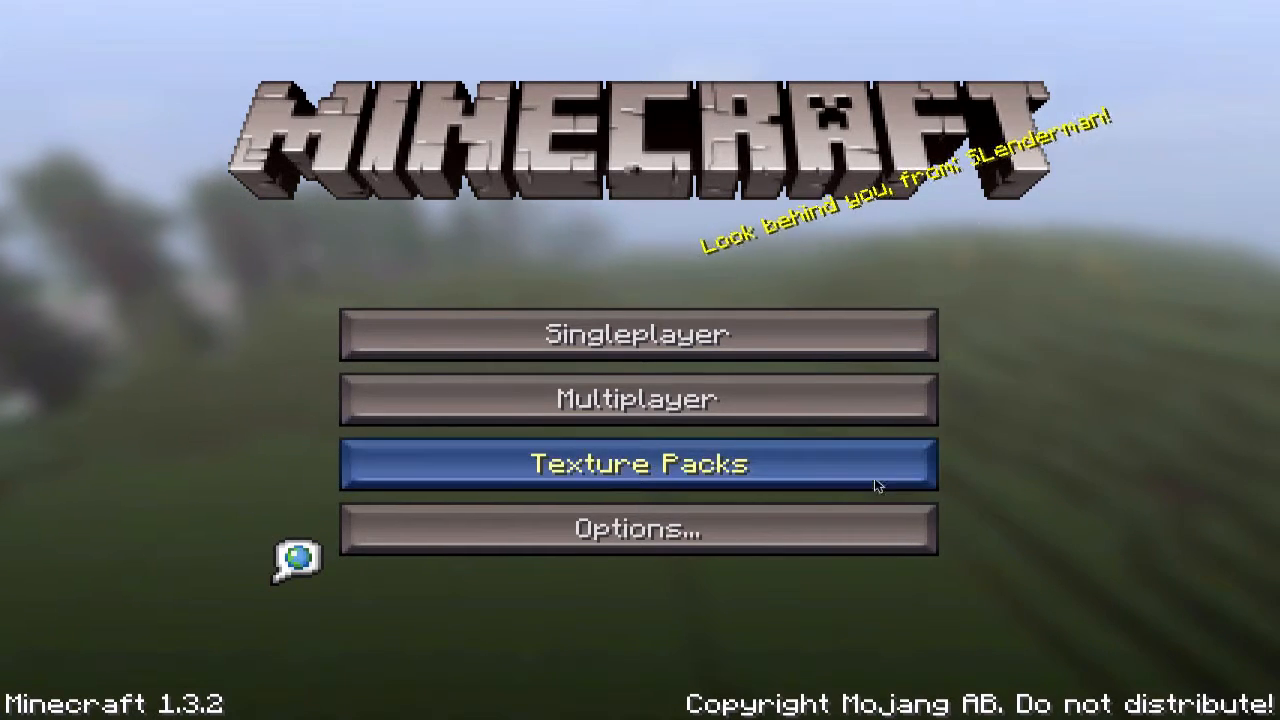
{"action": "mouse_move", "coordinate": [938, 217]}
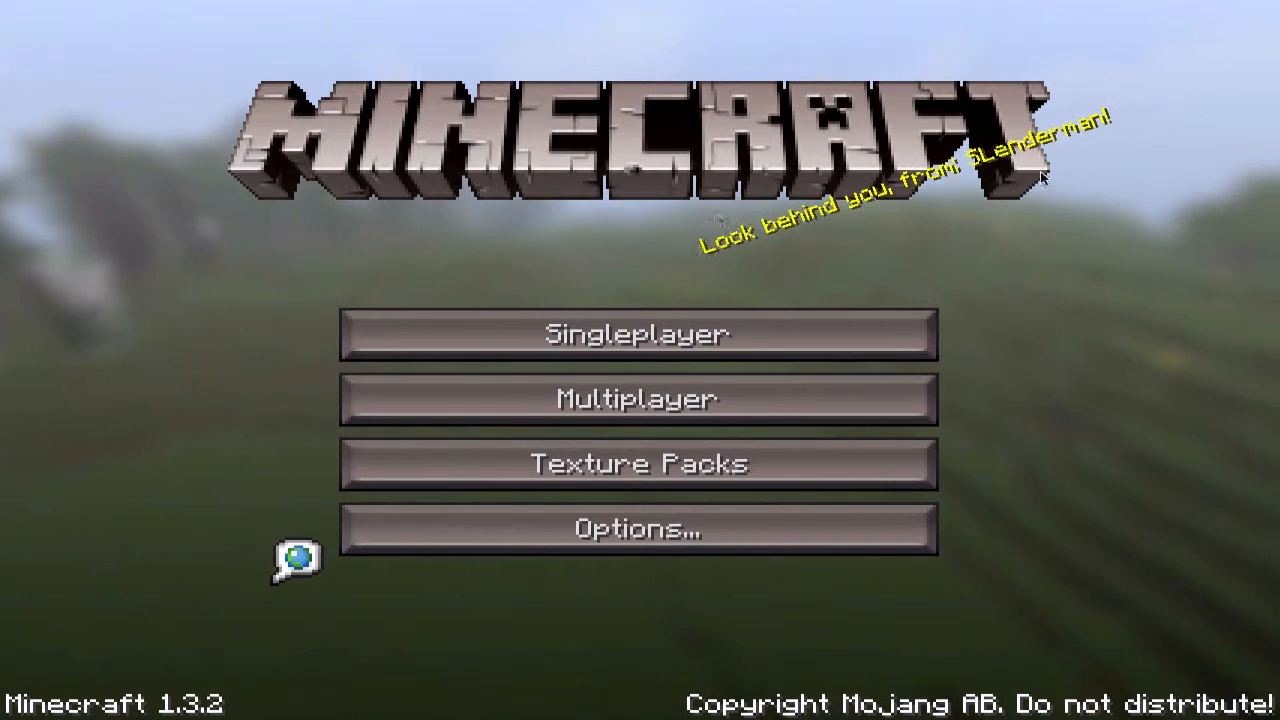
{"action": "mouse_move", "coordinate": [950, 140]}
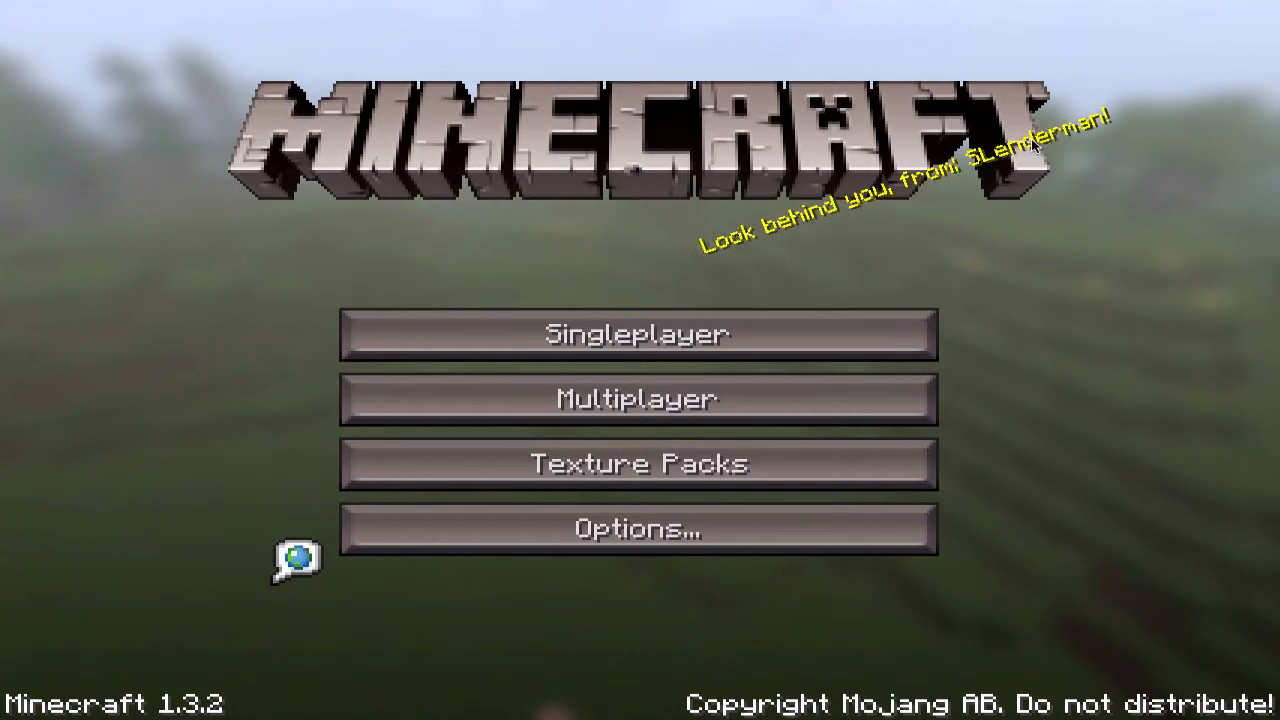
{"action": "mouse_move", "coordinate": [1130, 48]}
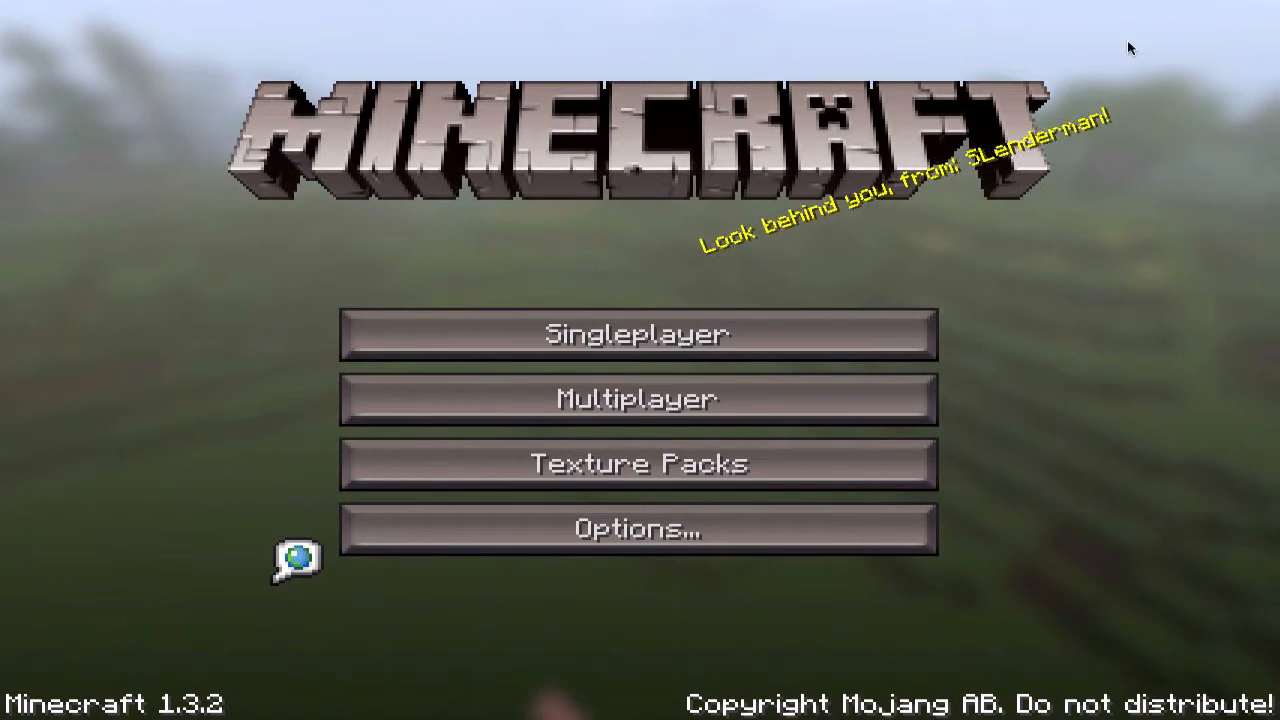
{"action": "mouse_move", "coordinate": [883, 389]}
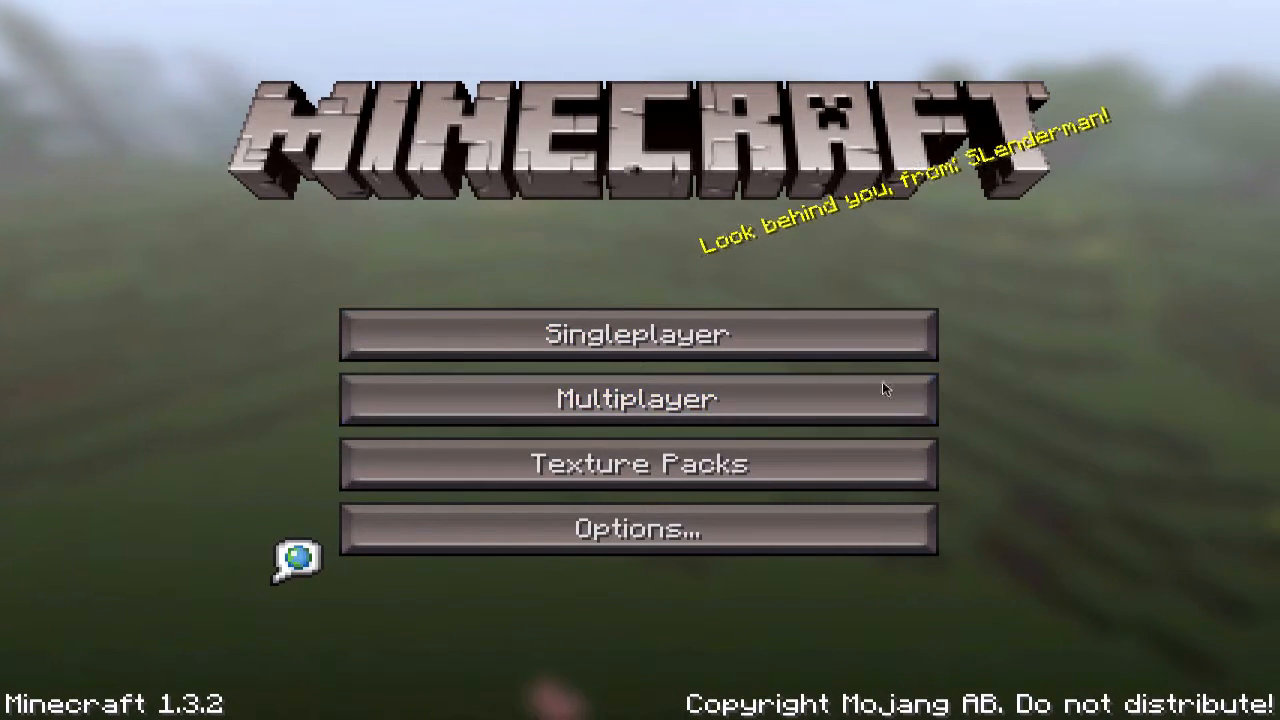
{"action": "mouse_move", "coordinate": [950, 150]}
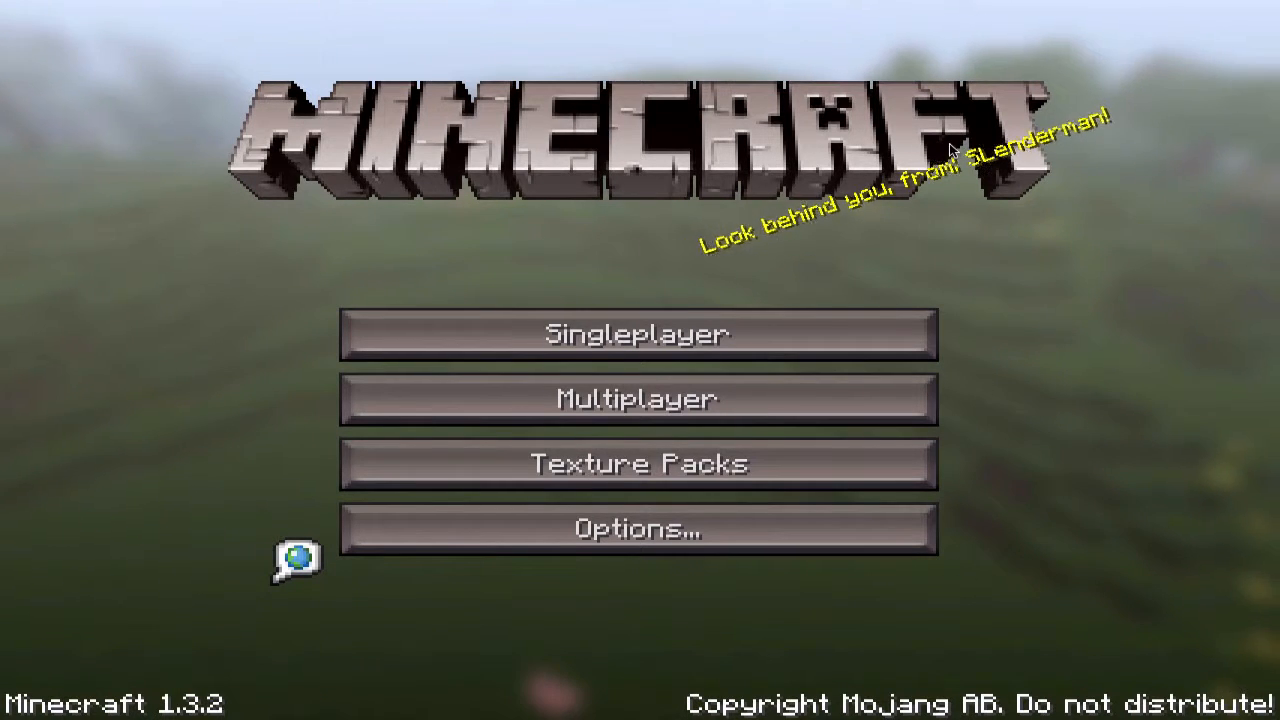
{"action": "mouse_move", "coordinate": [1265, 73]}
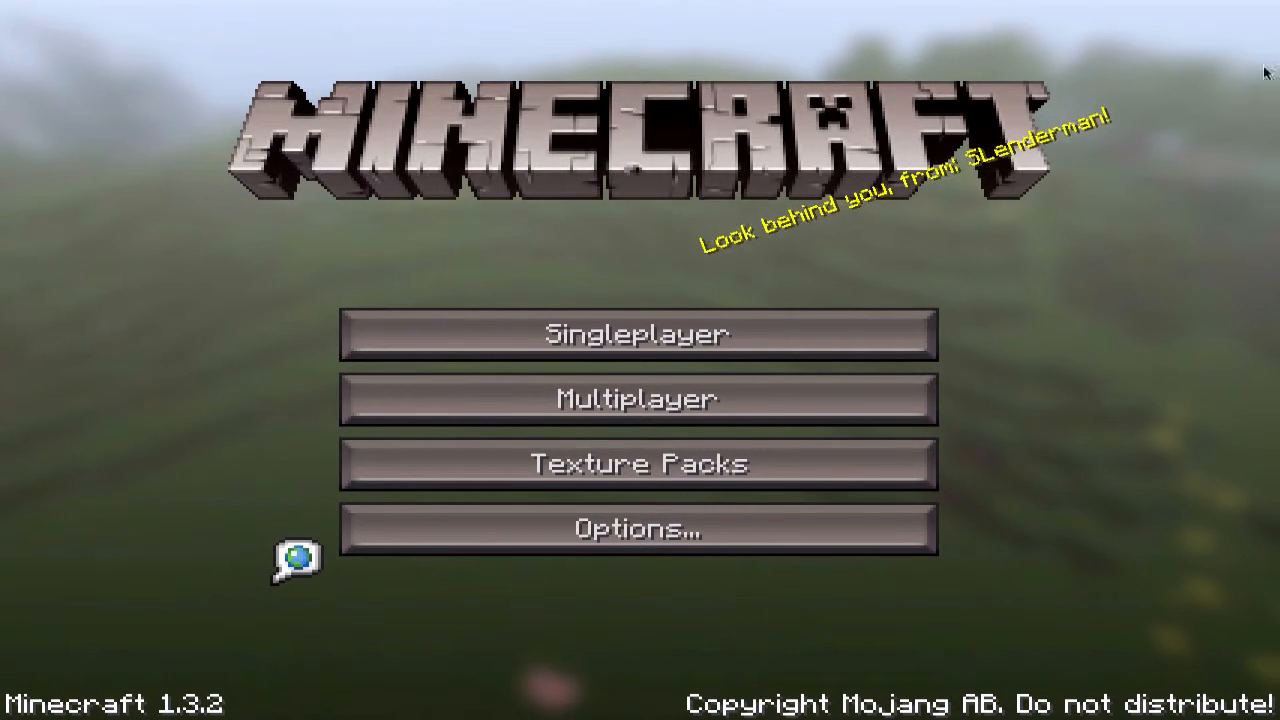
{"action": "mouse_move", "coordinate": [645, 223]}
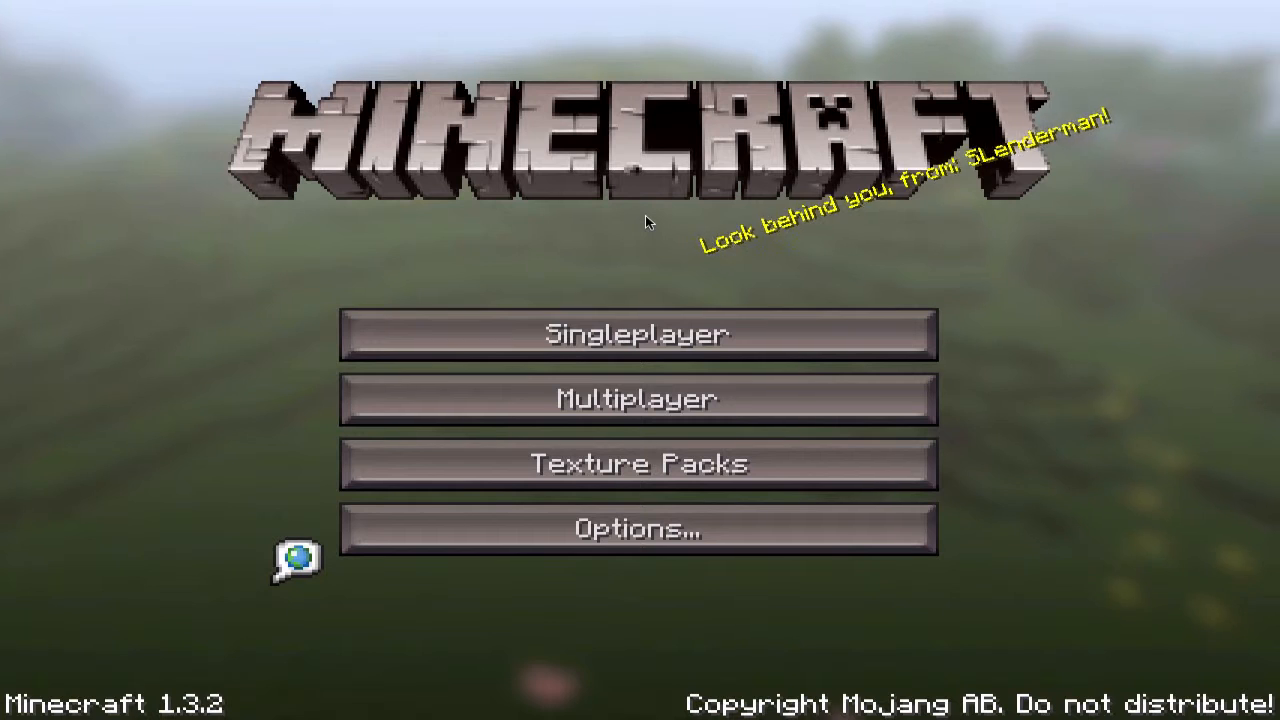